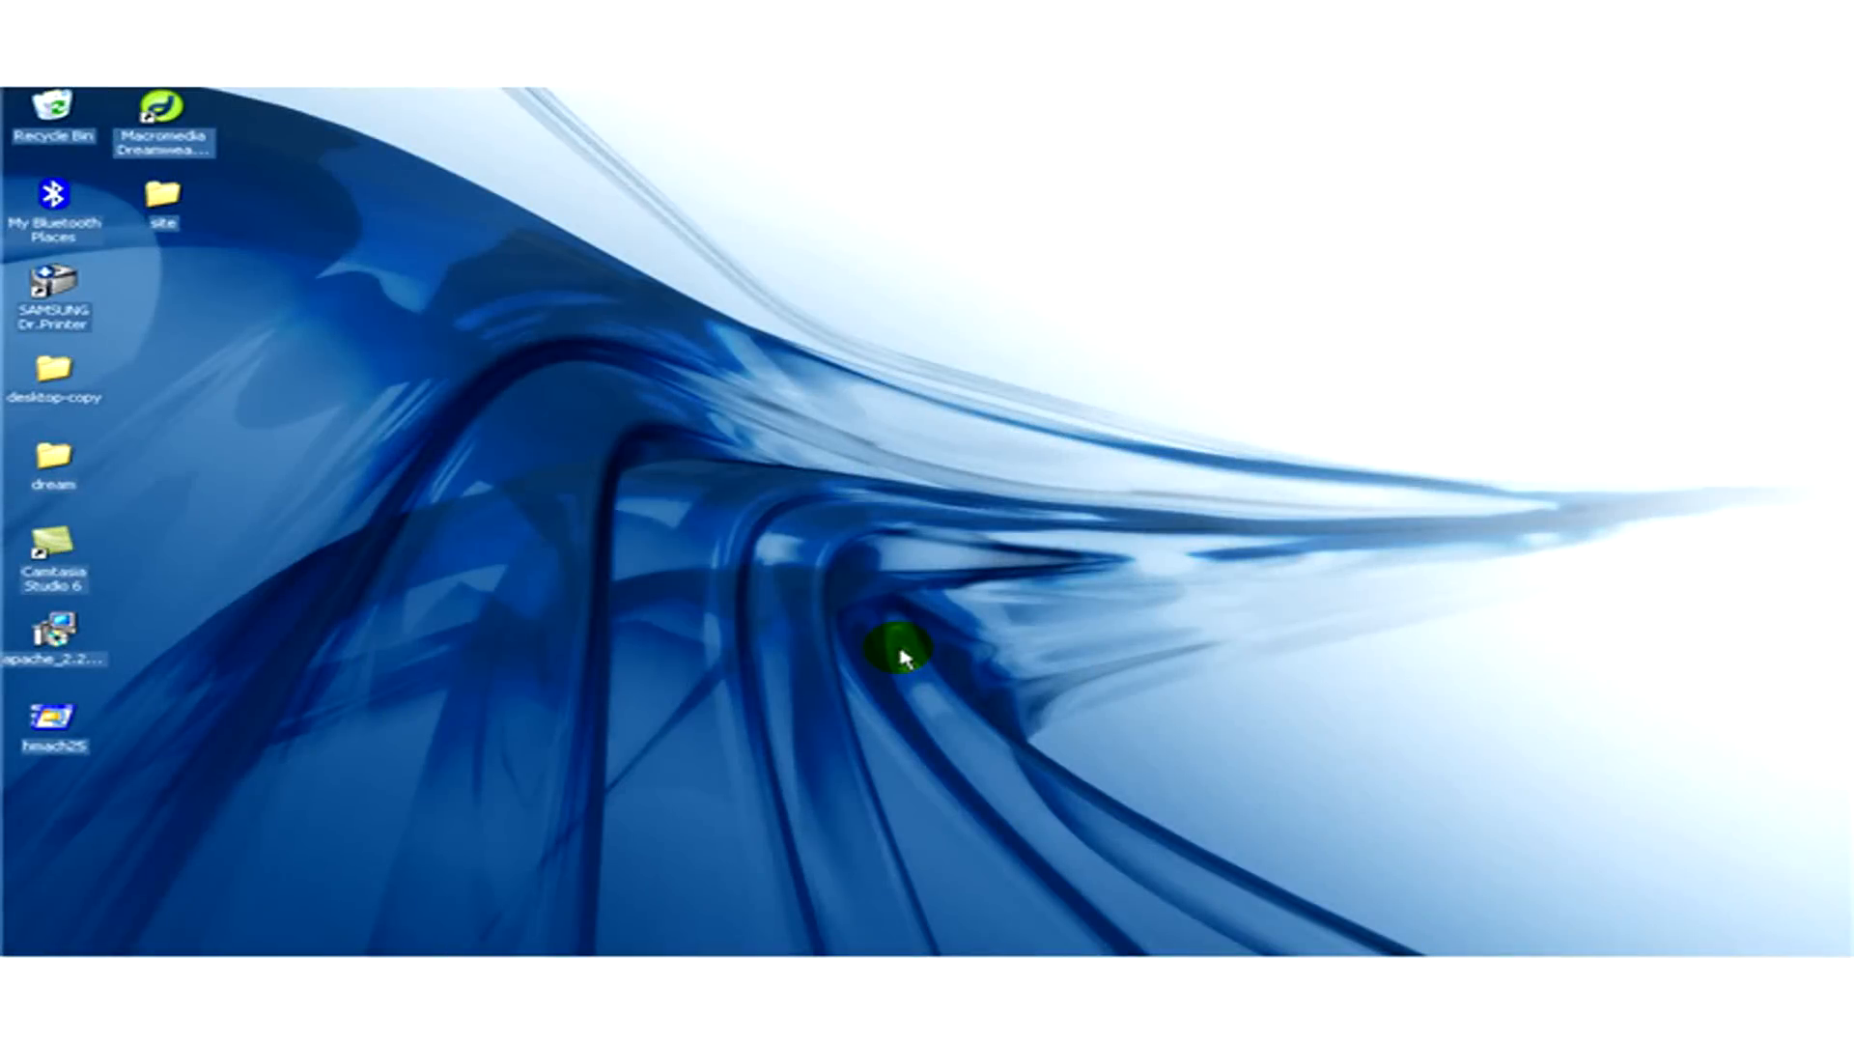
Launch Internet Explorer from the Start menu so the MSN home page loads.
{"action": "left_click", "coordinate": [41, 942]}
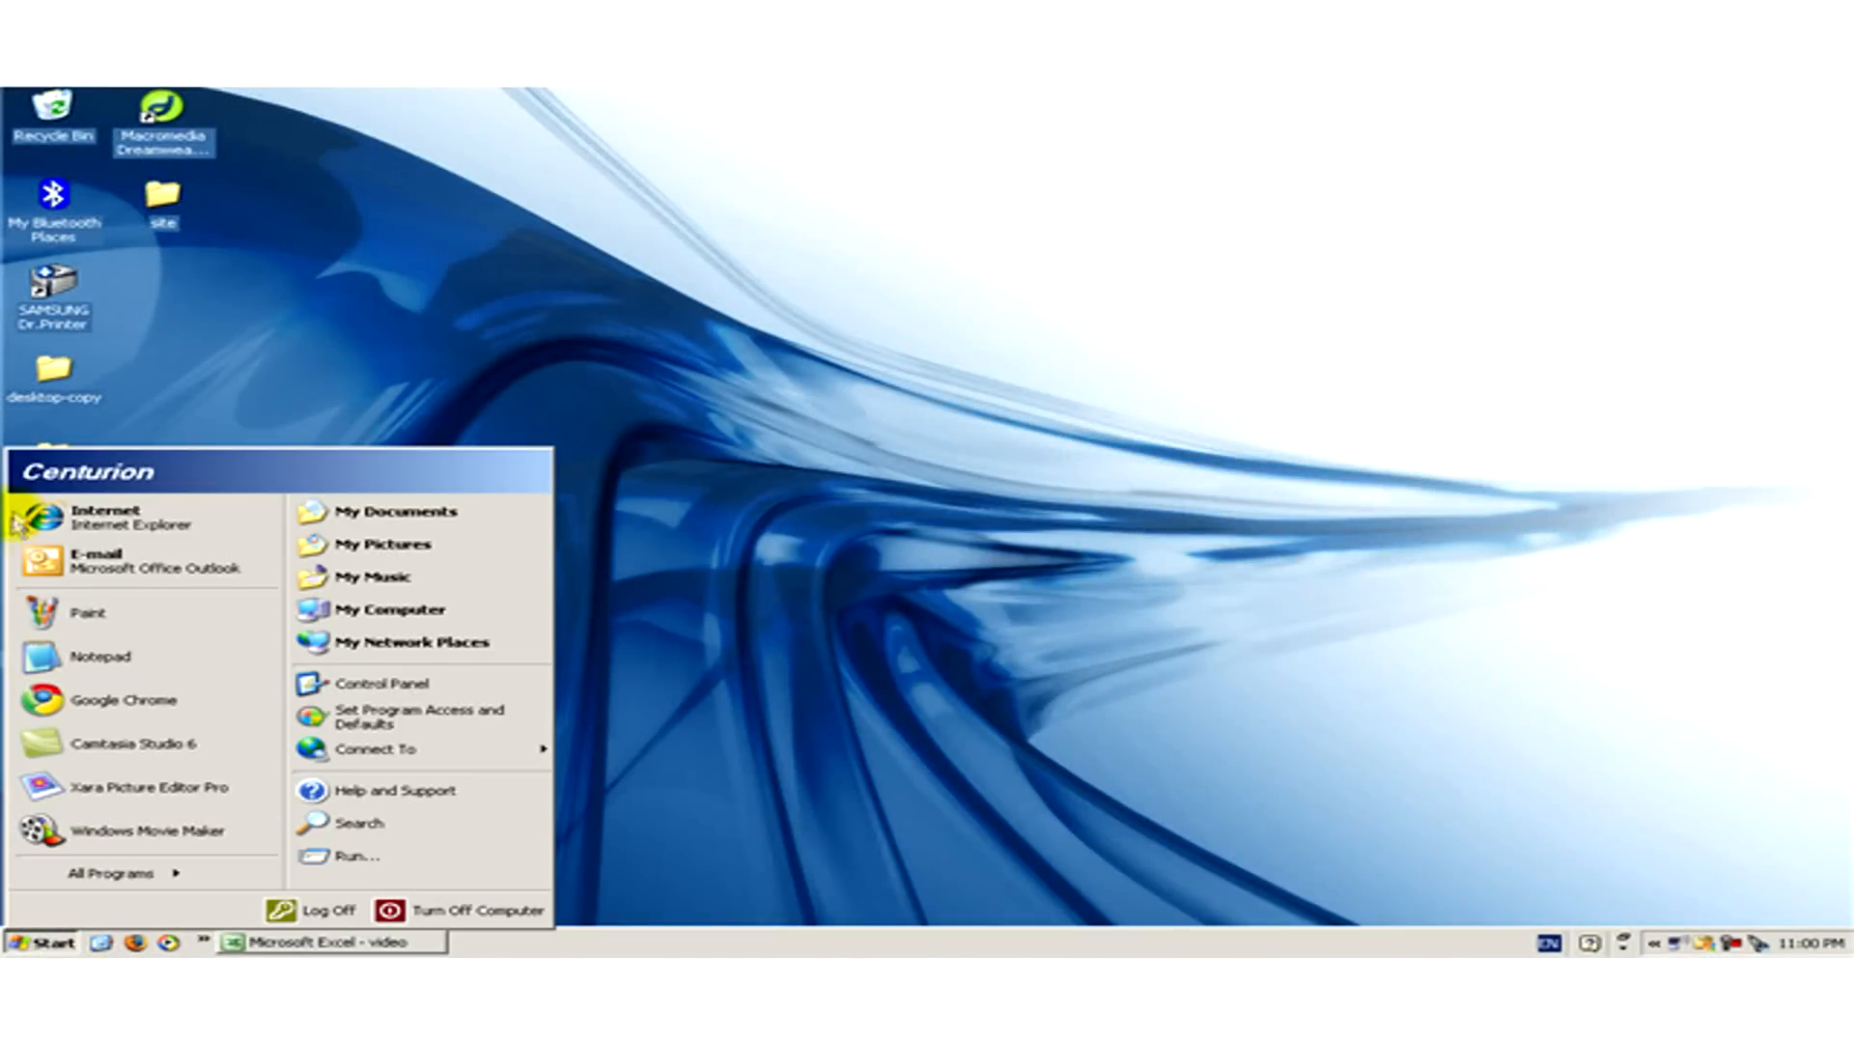
{"action": "left_click", "coordinate": [112, 517]}
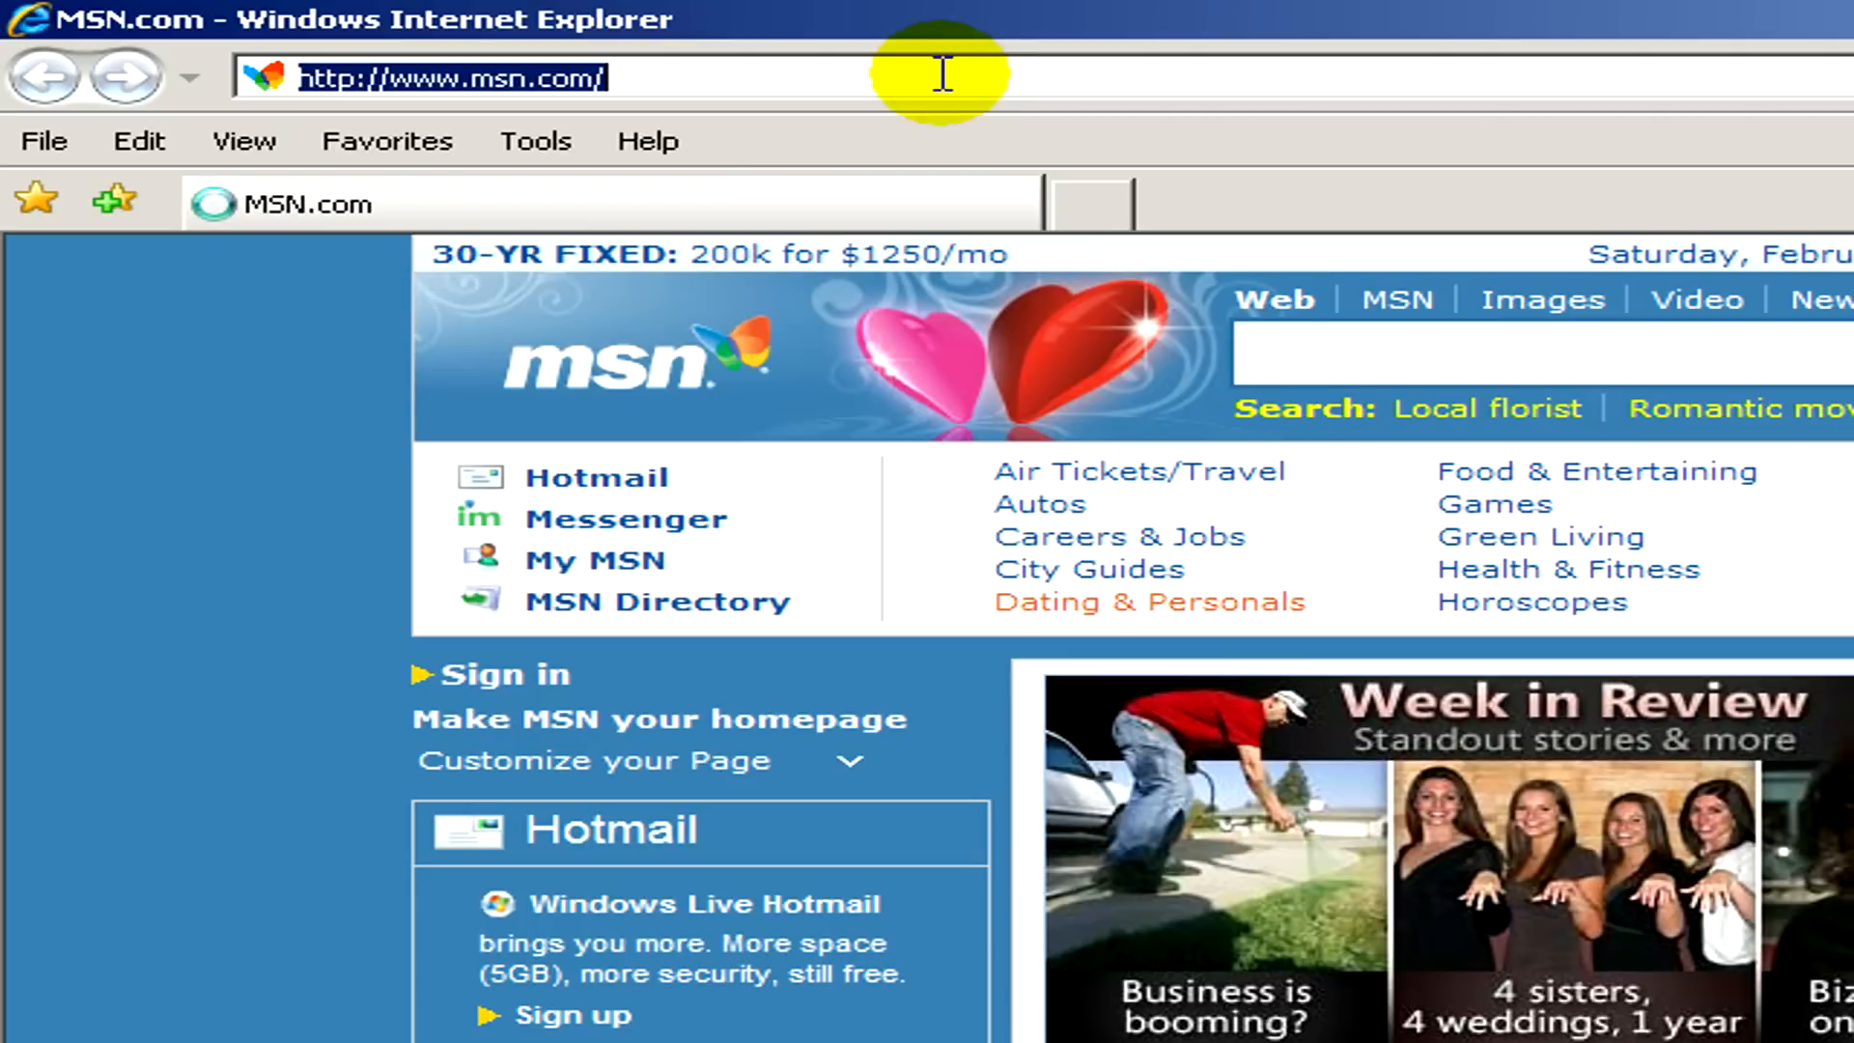
Go to Google and run a search for 'download internet explorer'.
{"action": "type", "text": "googl"}
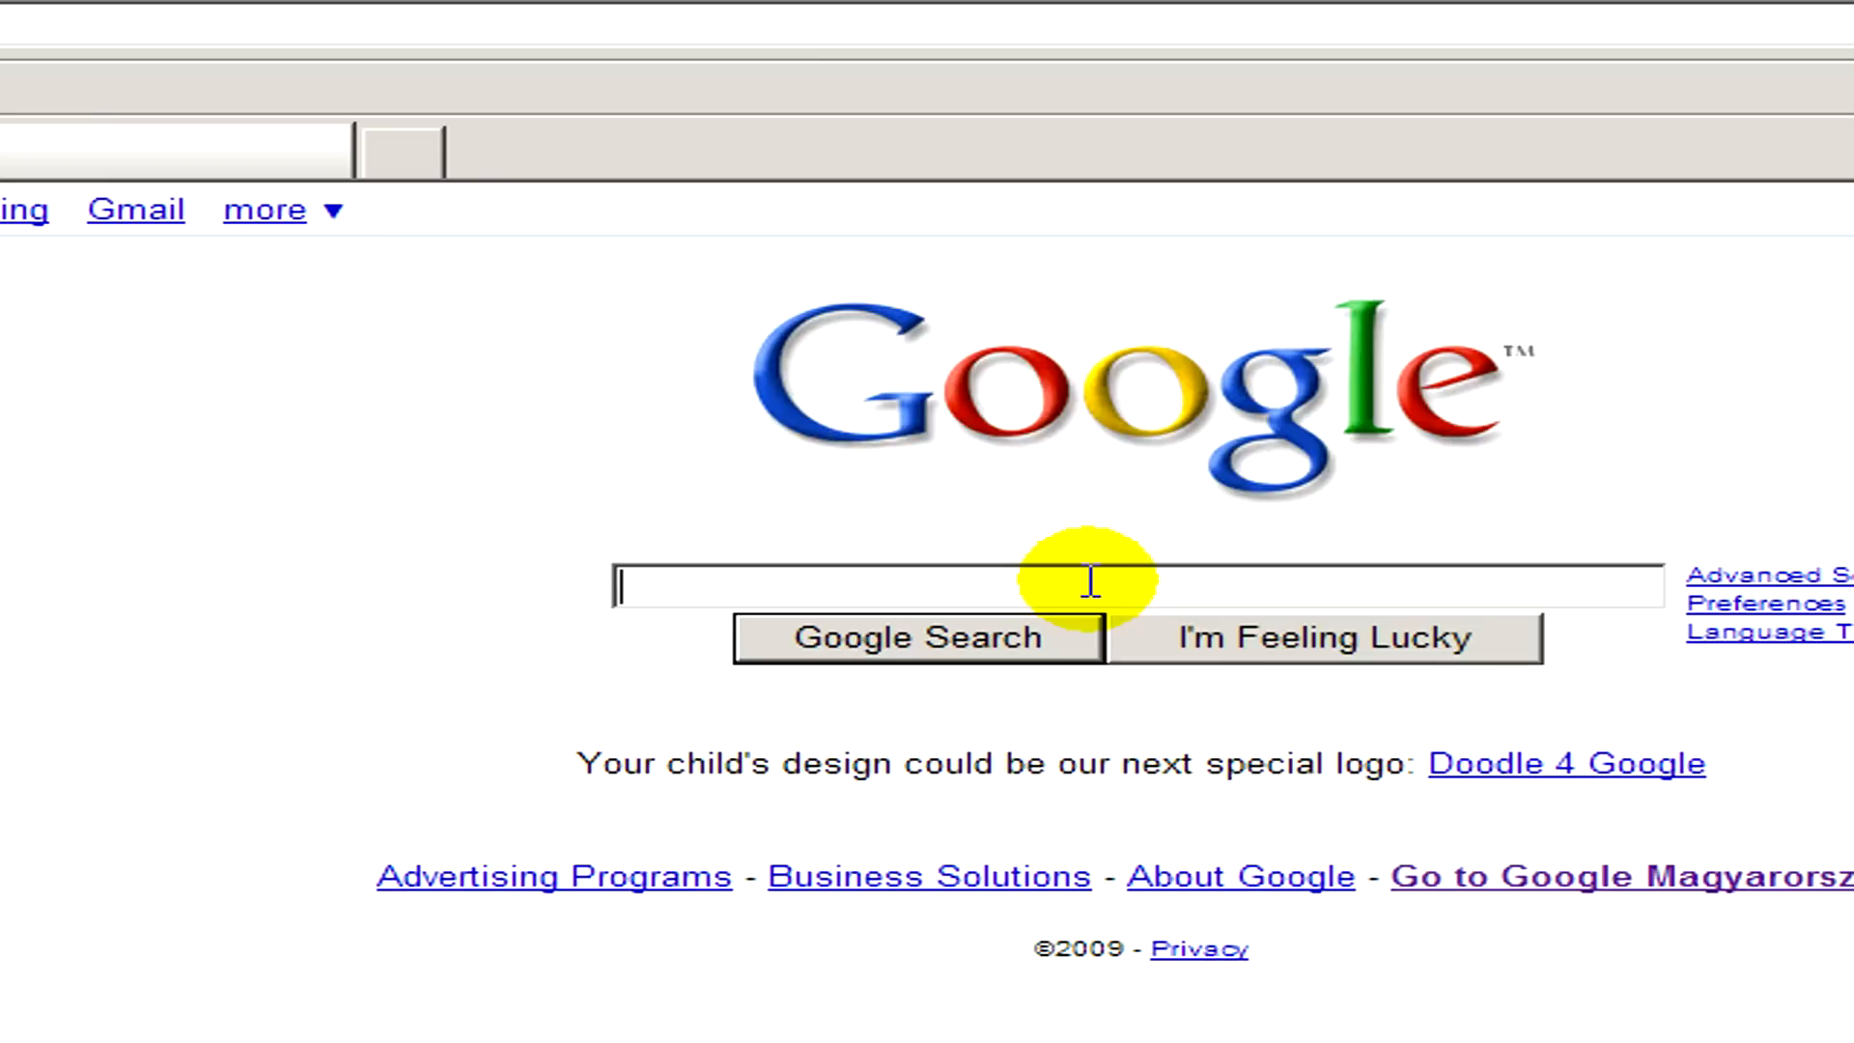
{"action": "mouse_move", "coordinate": [1087, 585]}
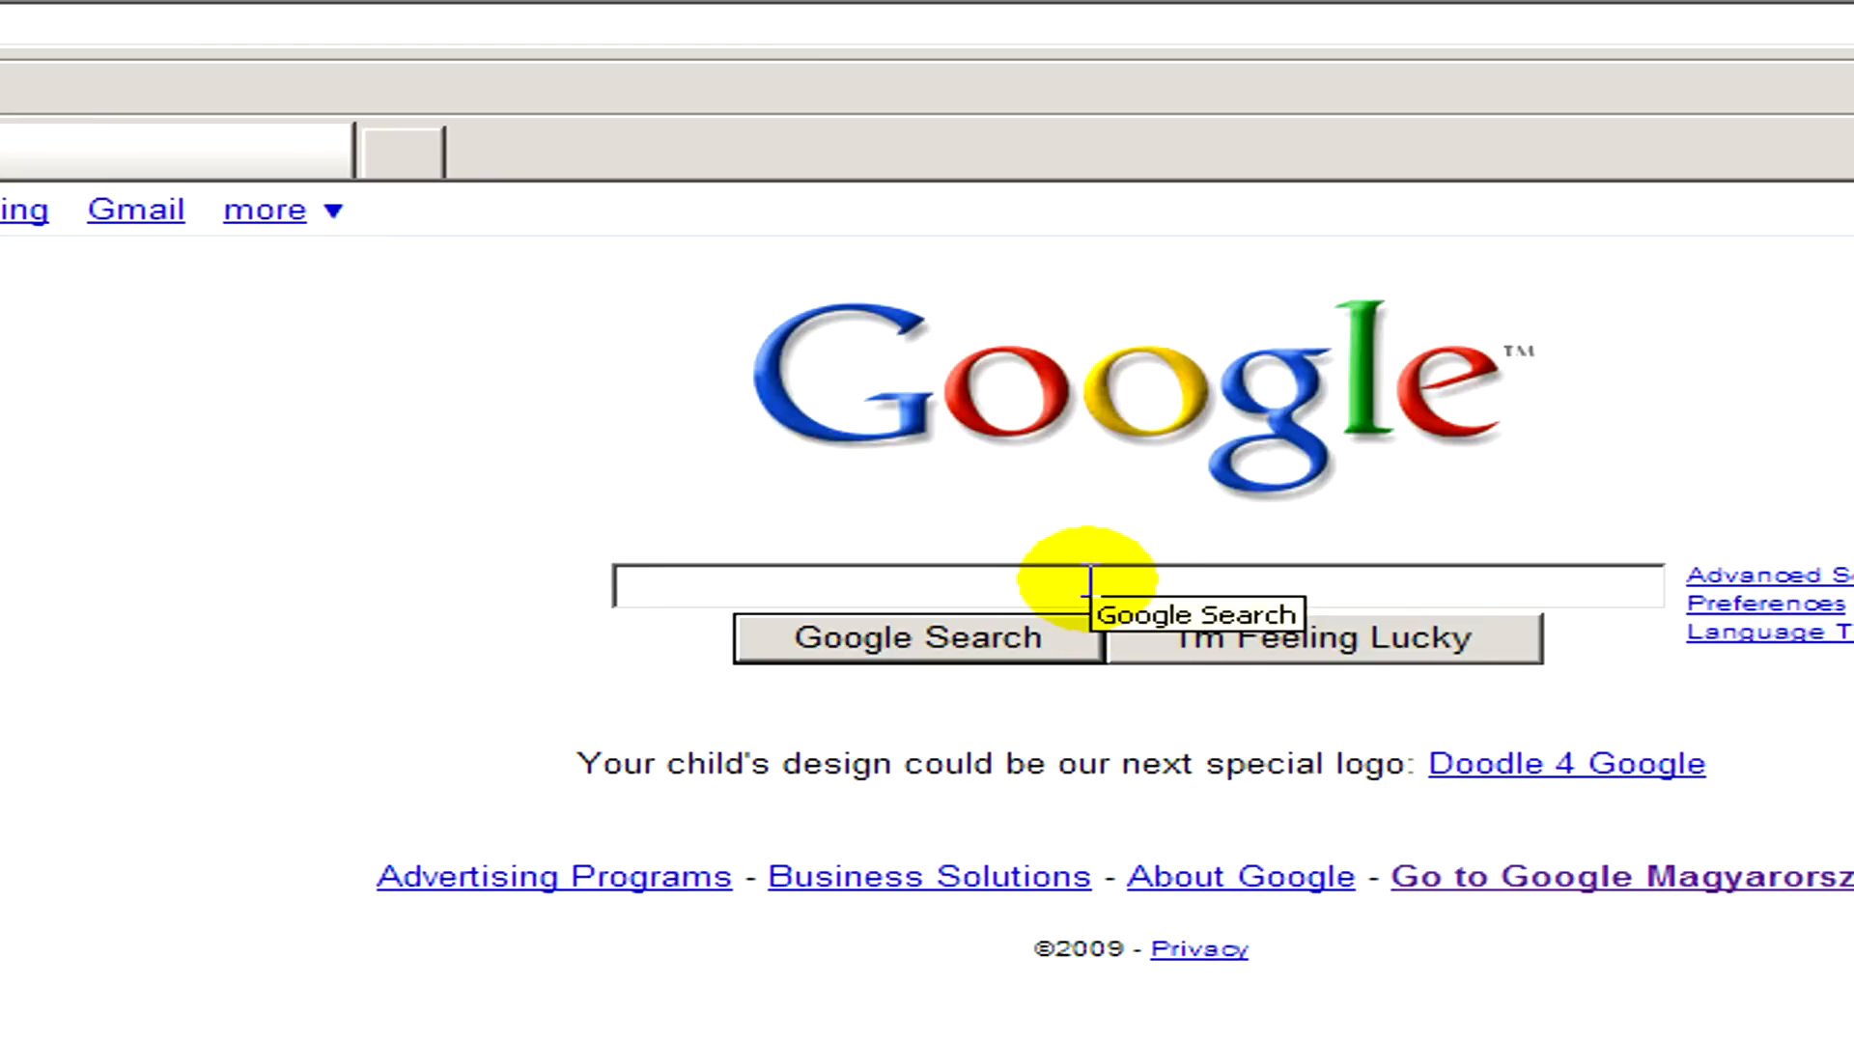
{"action": "type", "text": "Downloa"}
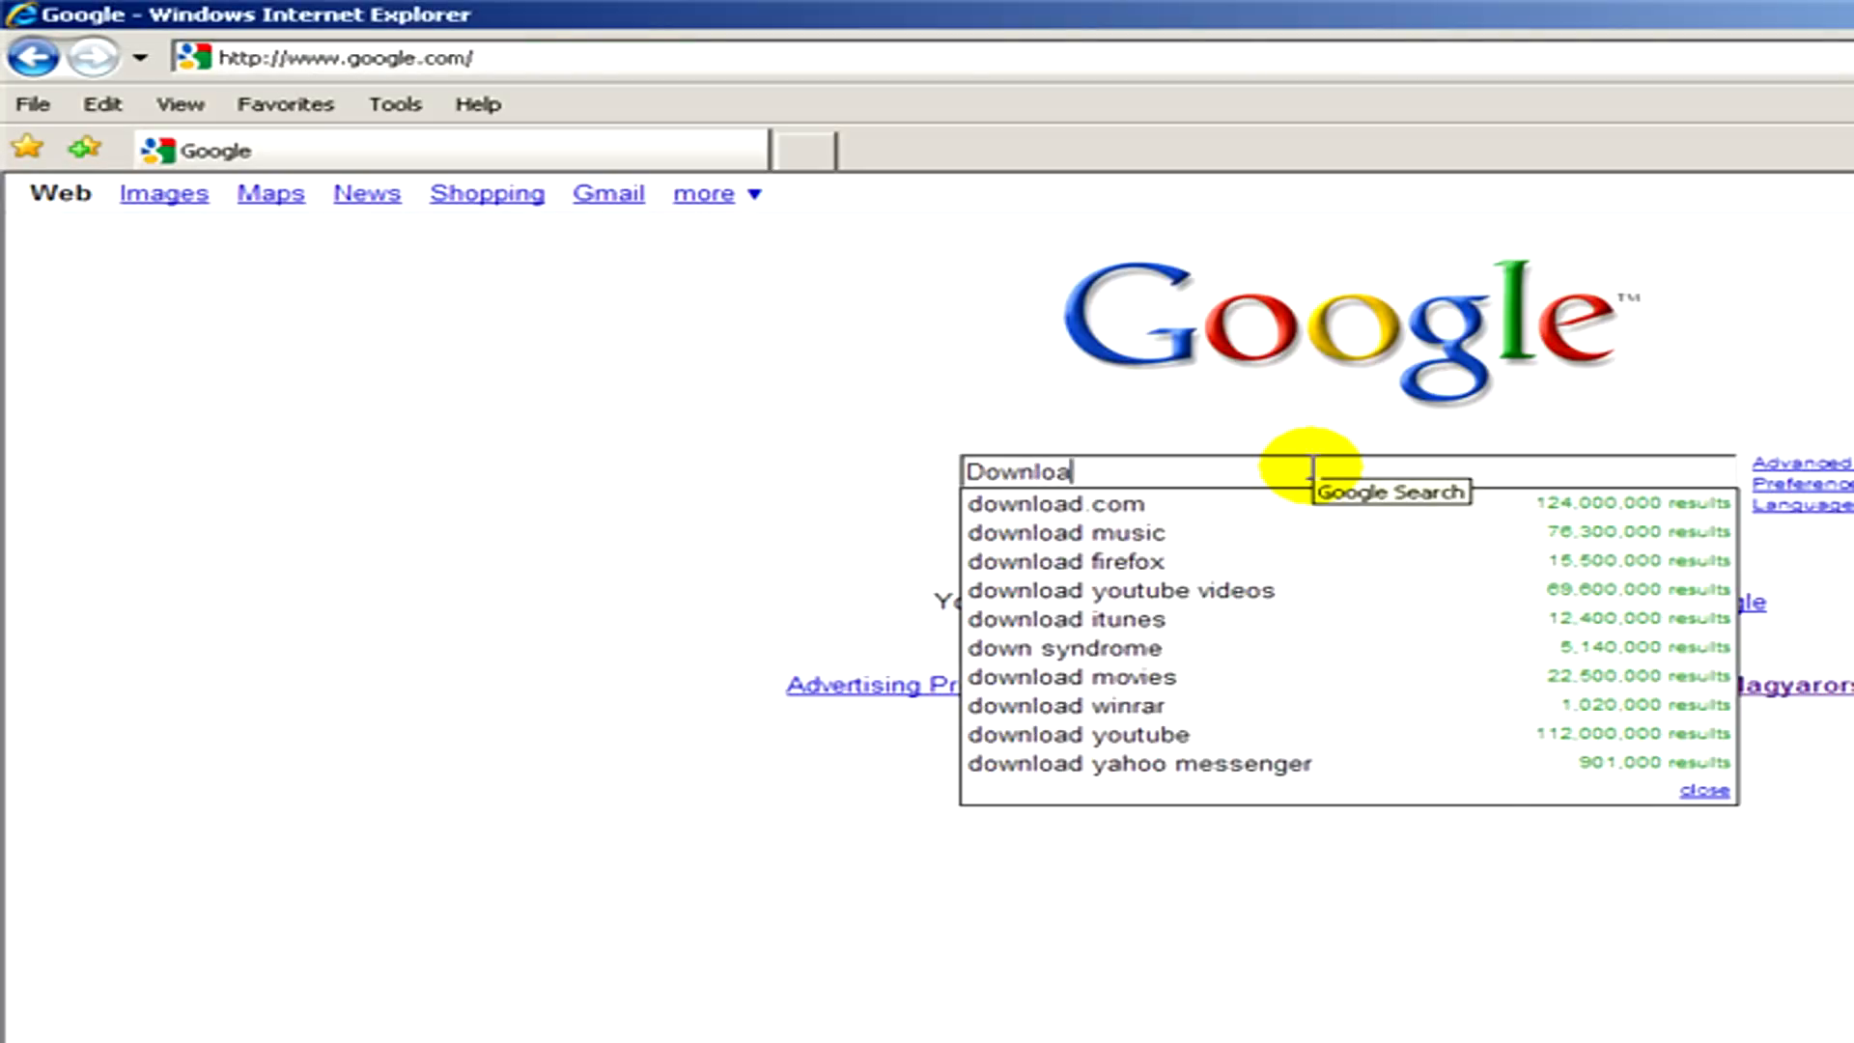
{"action": "type", "text": "d Internet Exp"}
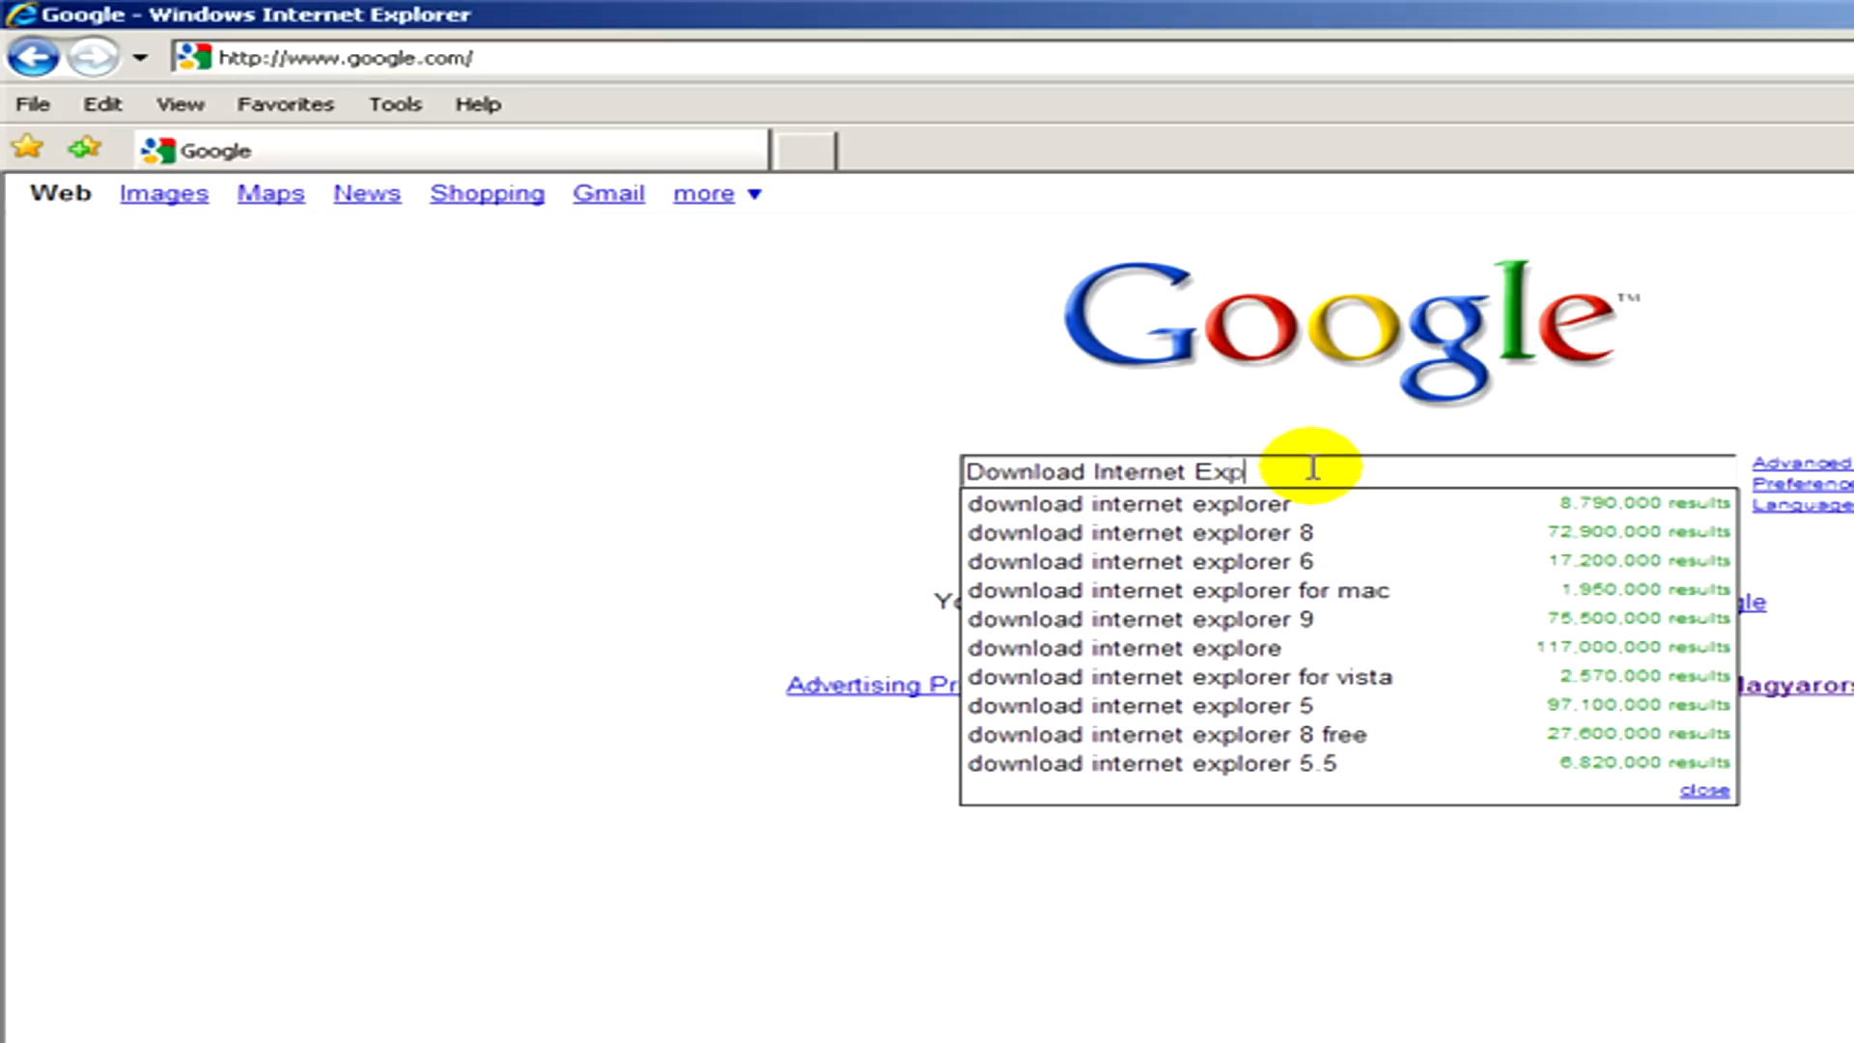
{"action": "type", "text": "lore"}
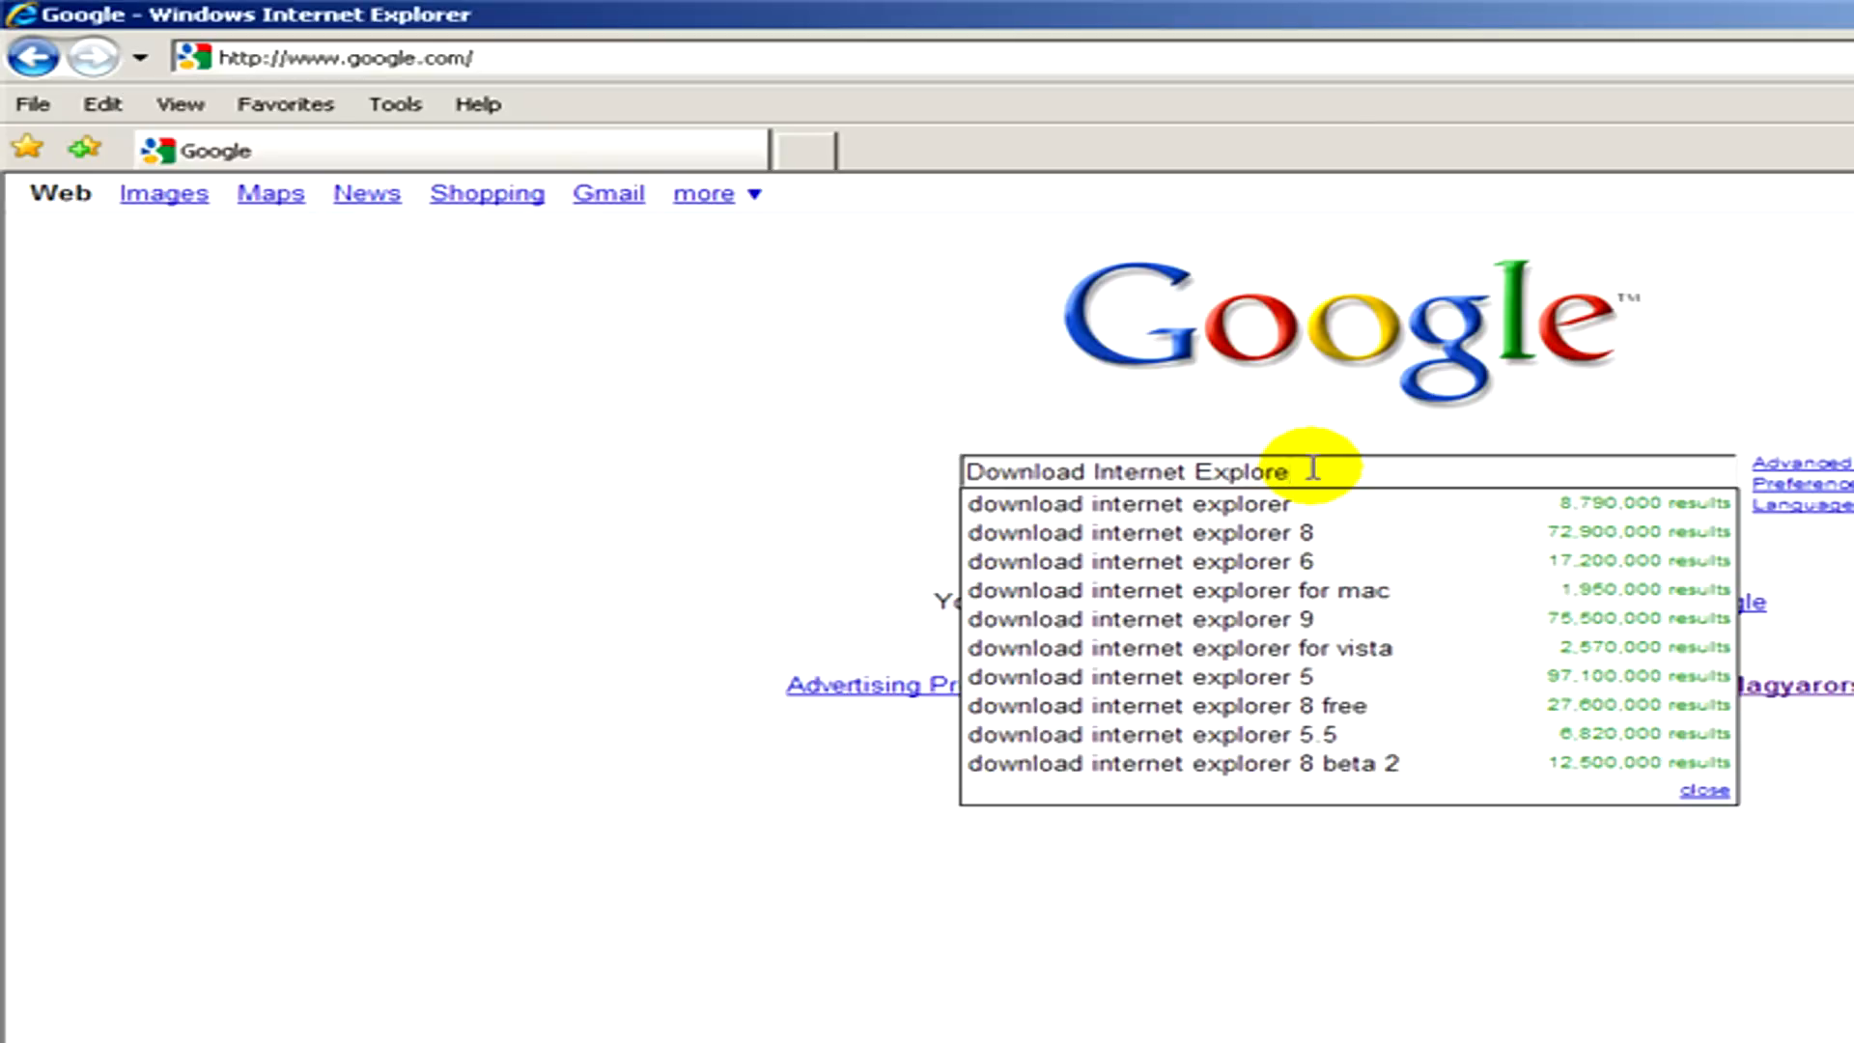
{"action": "left_click", "coordinate": [1125, 502]}
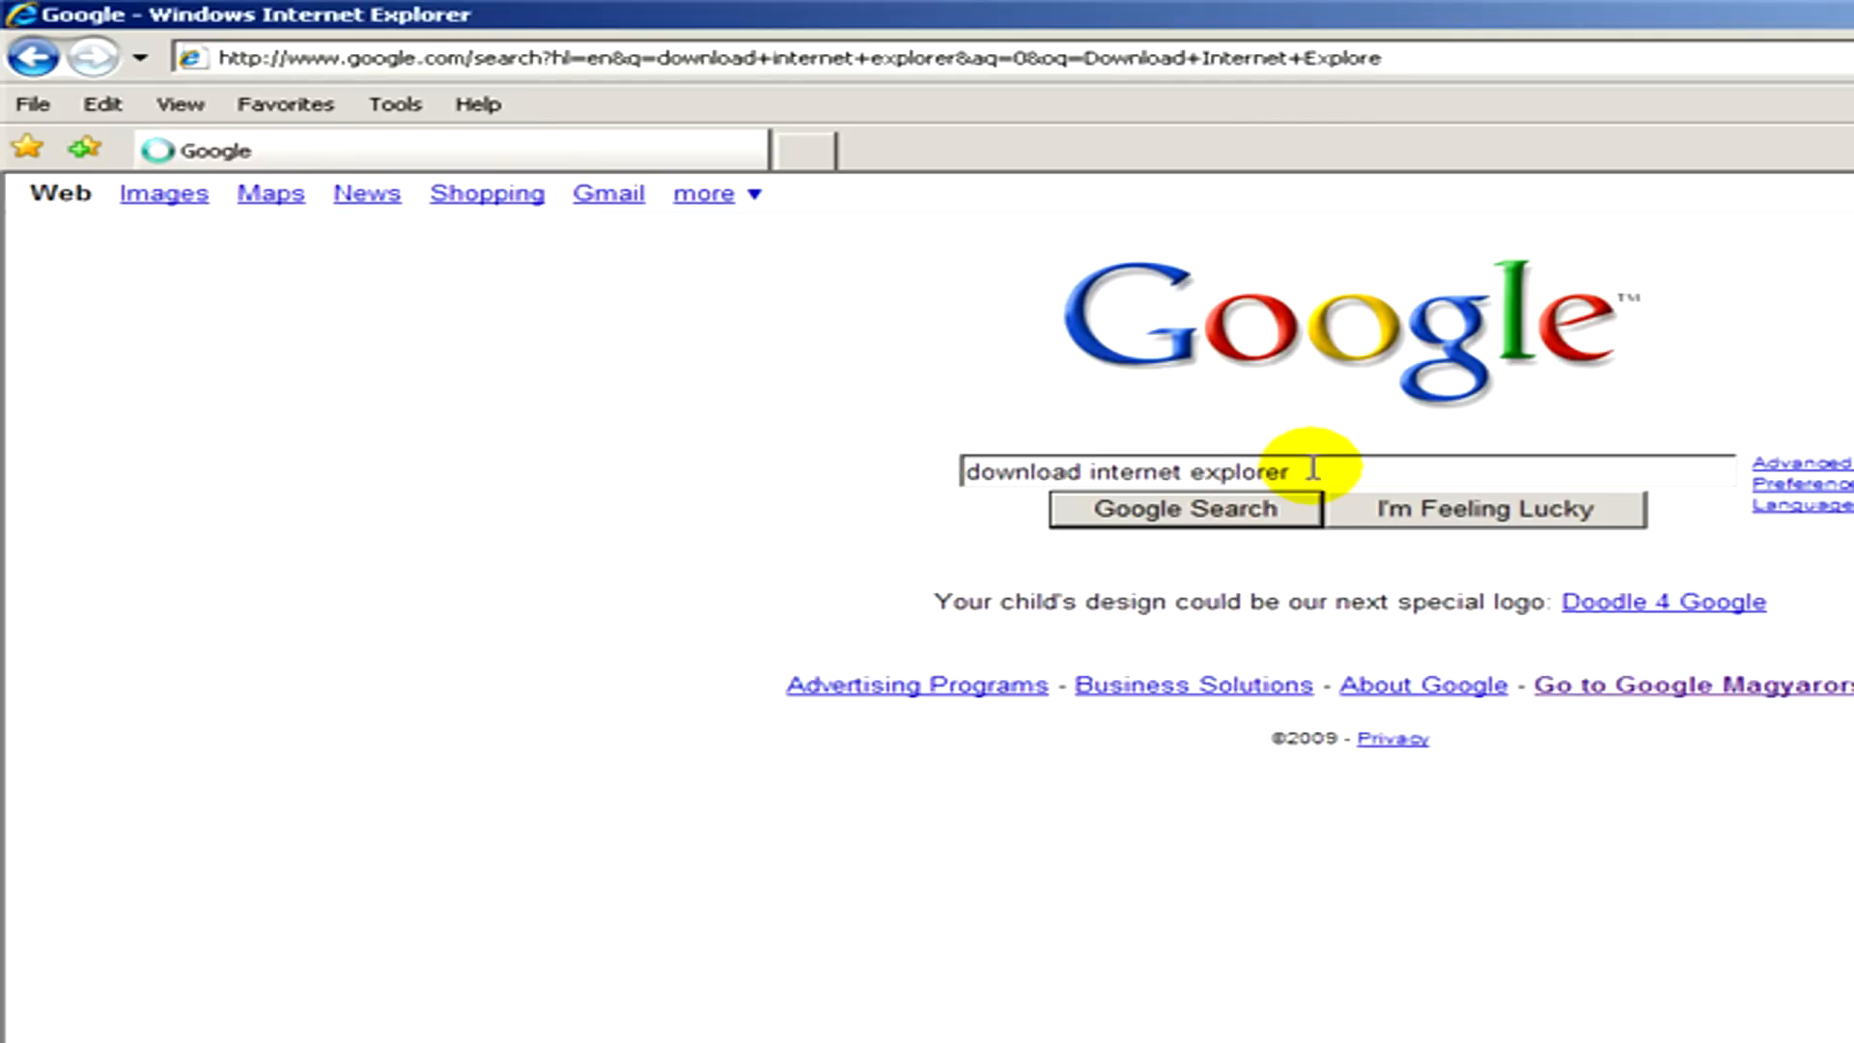
{"action": "left_click", "coordinate": [1182, 510]}
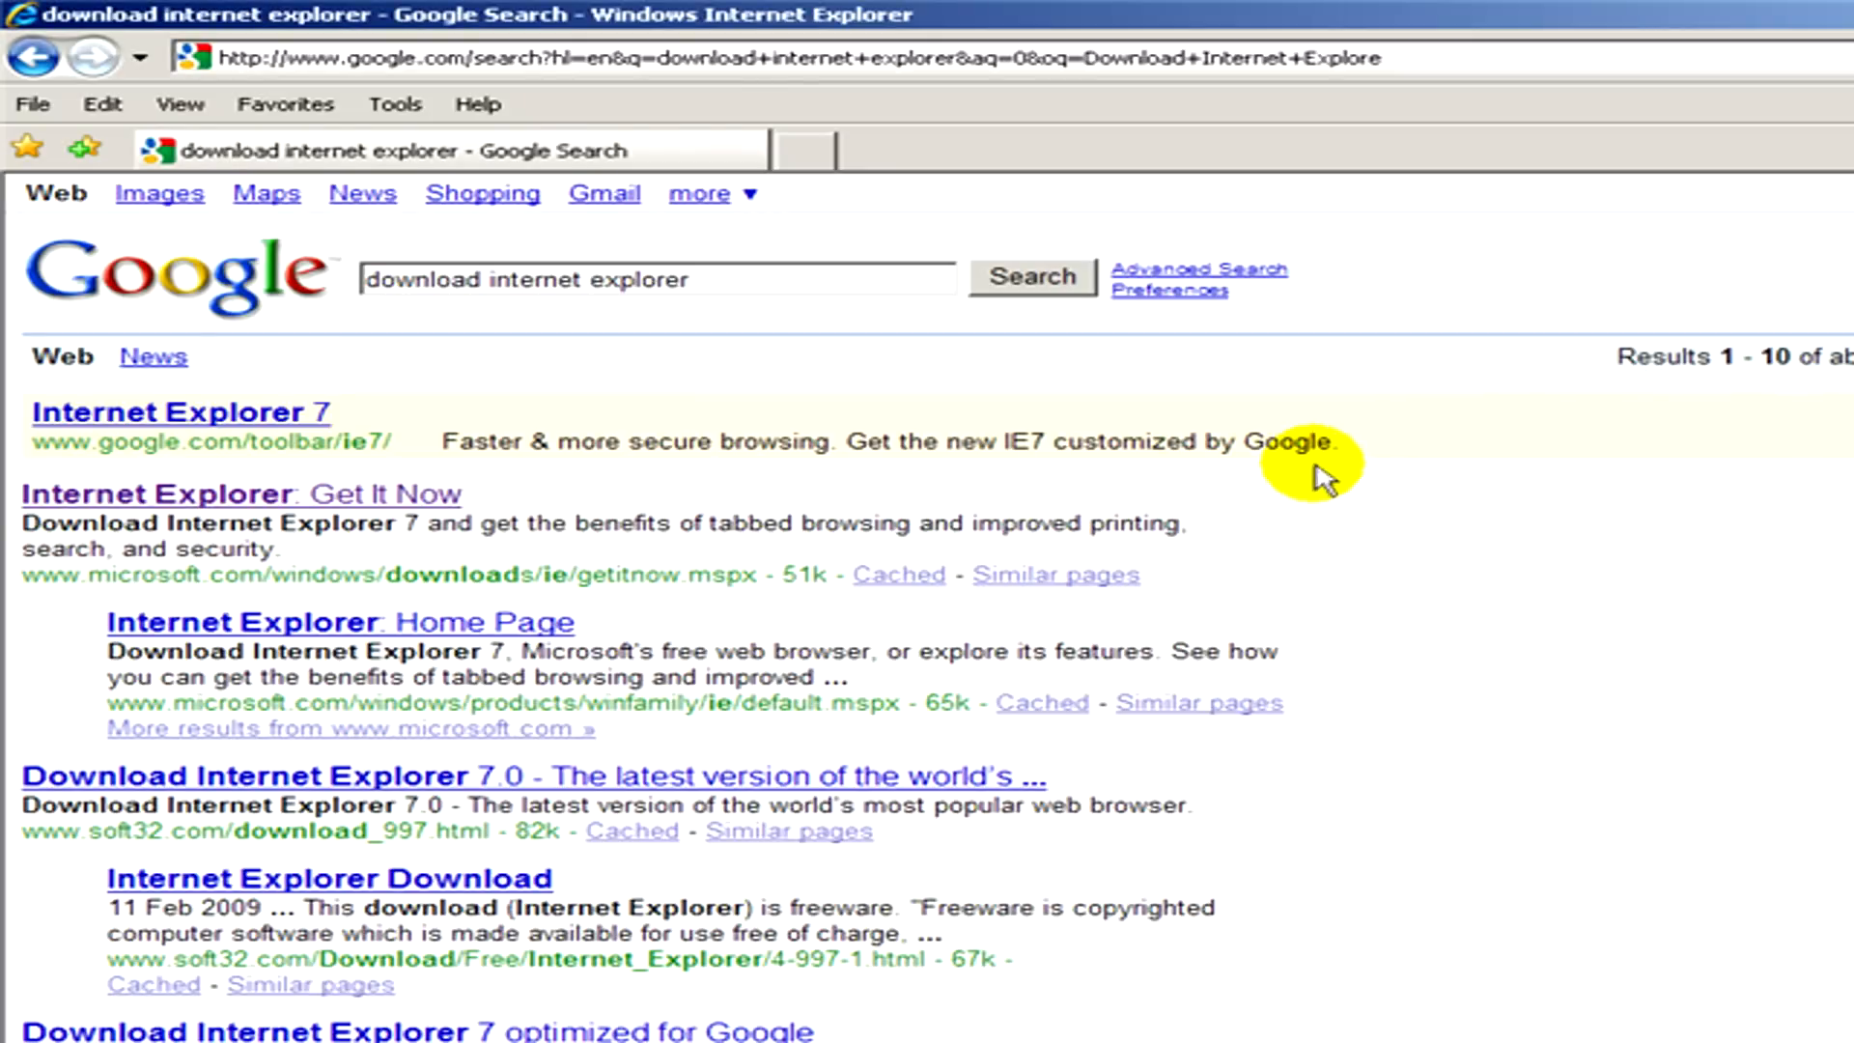
{"action": "mouse_move", "coordinate": [400, 496]}
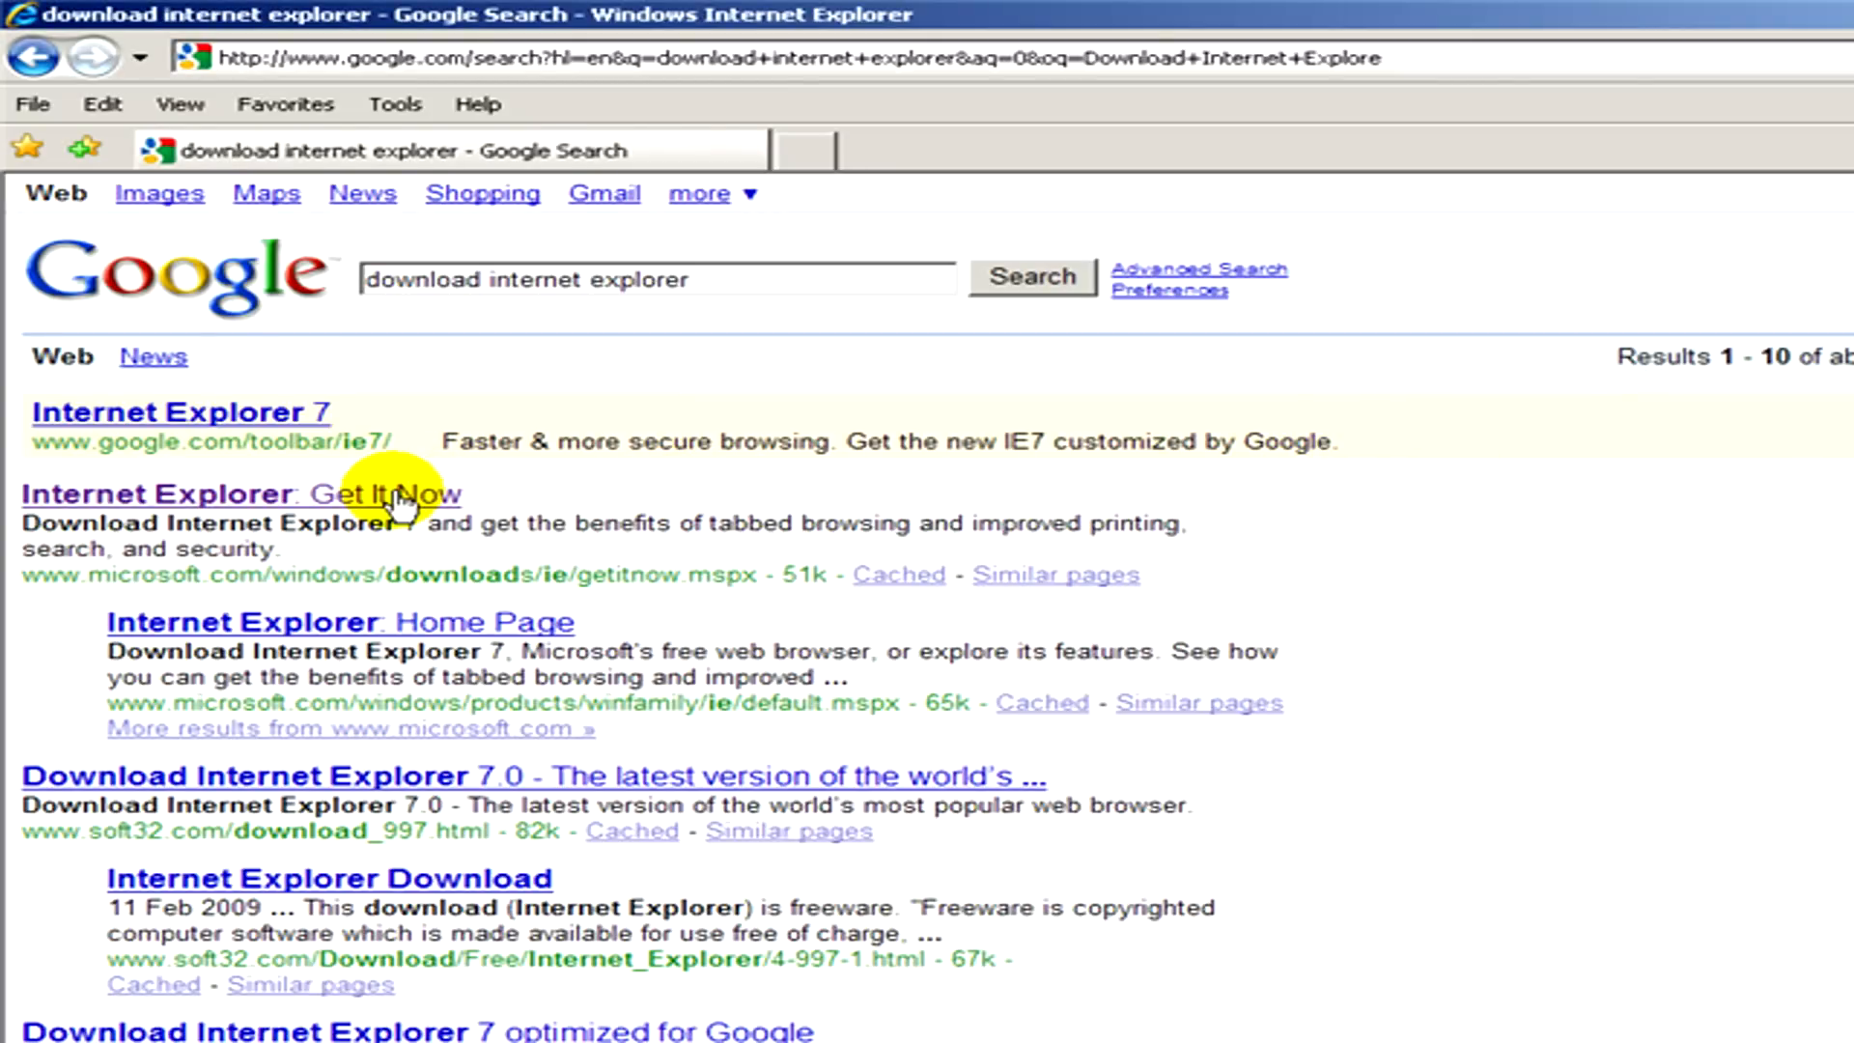
Follow the 'Internet Explorer: Get It Now' result through to Microsoft's Internet Explorer 8 page.
{"action": "left_click", "coordinate": [236, 492]}
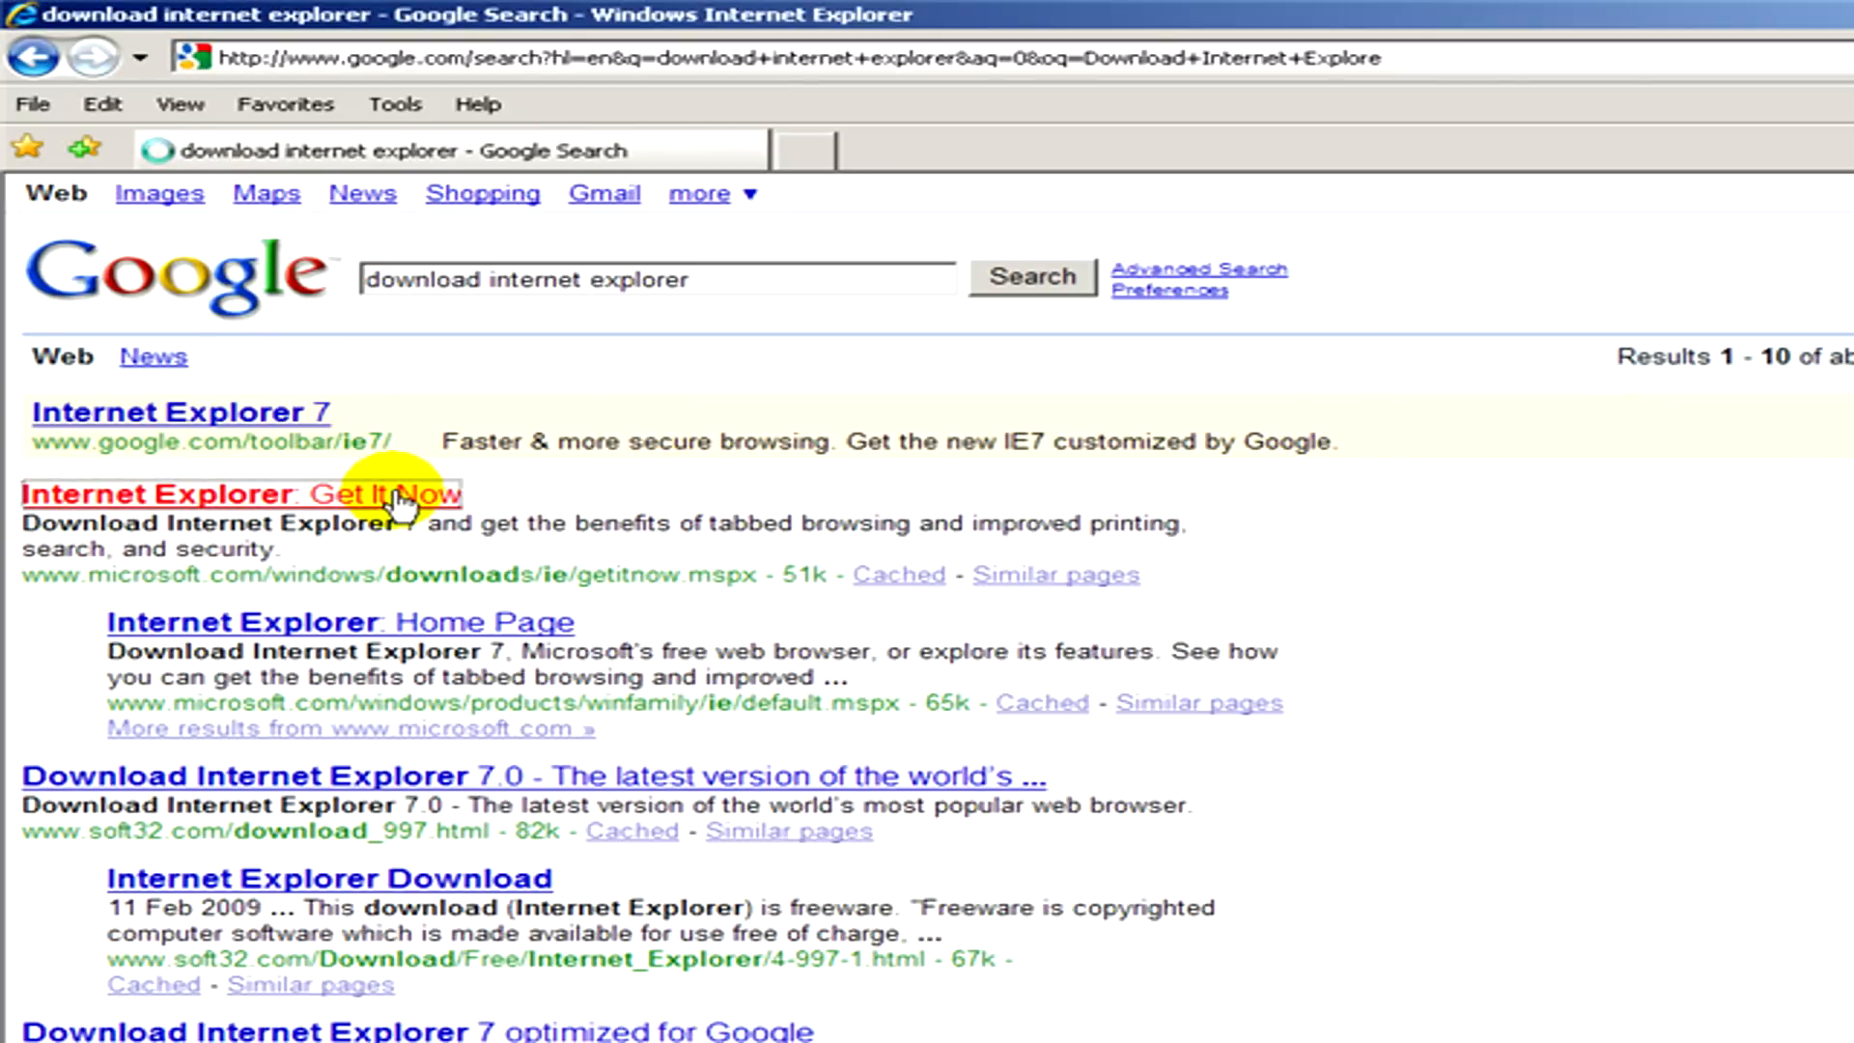
{"action": "left_click", "coordinate": [244, 494]}
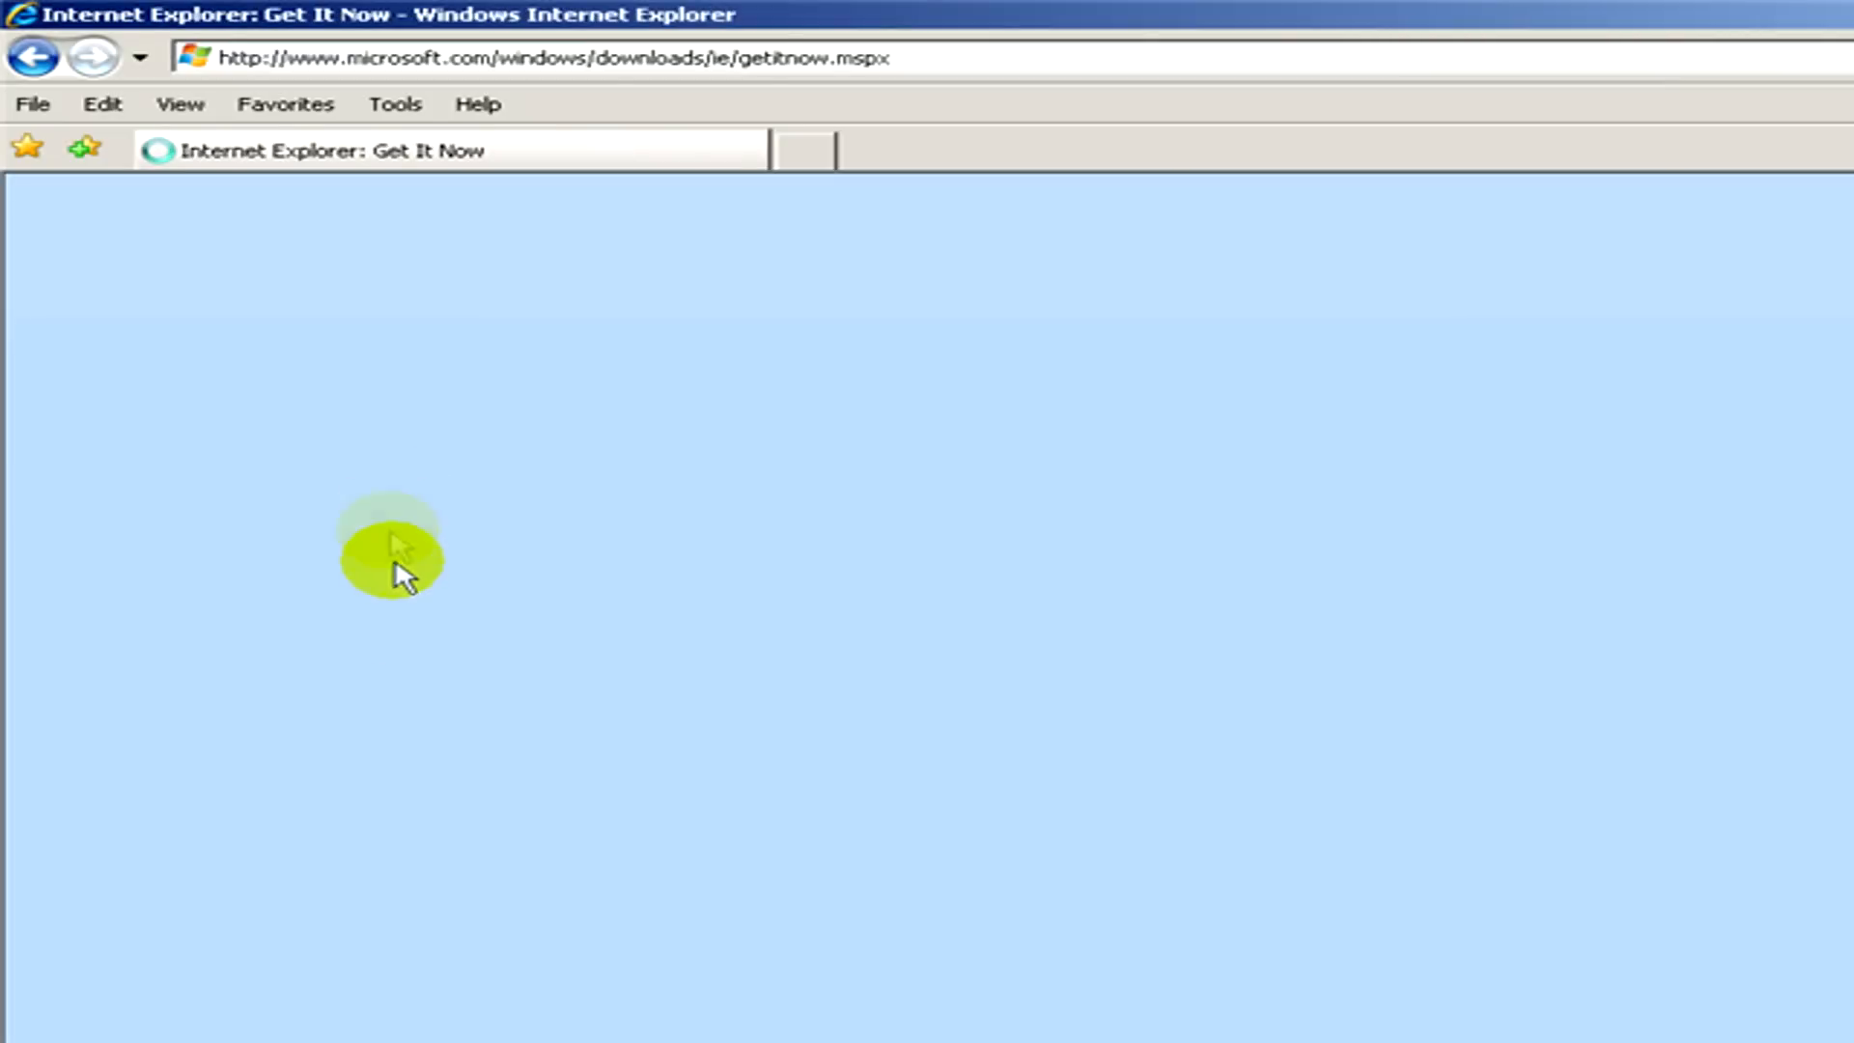
{"action": "mouse_move", "coordinate": [439, 679]}
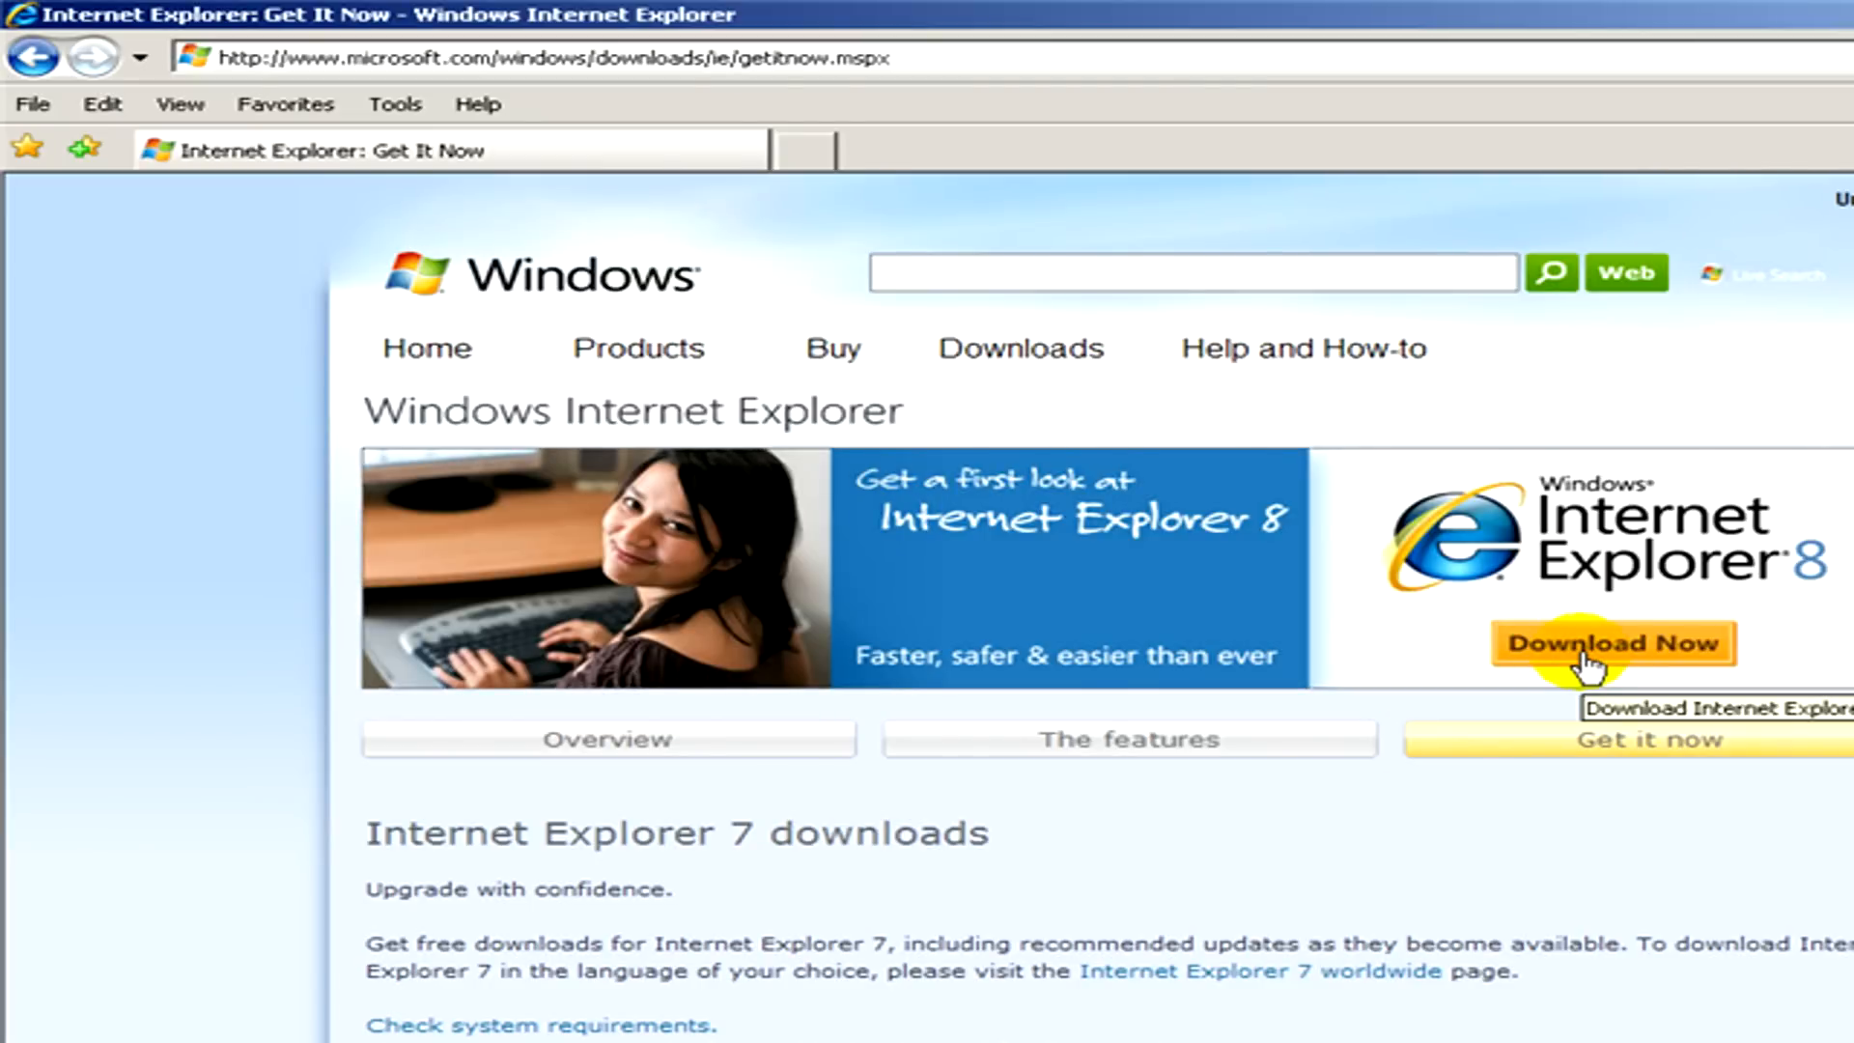
{"action": "left_click", "coordinate": [1610, 641]}
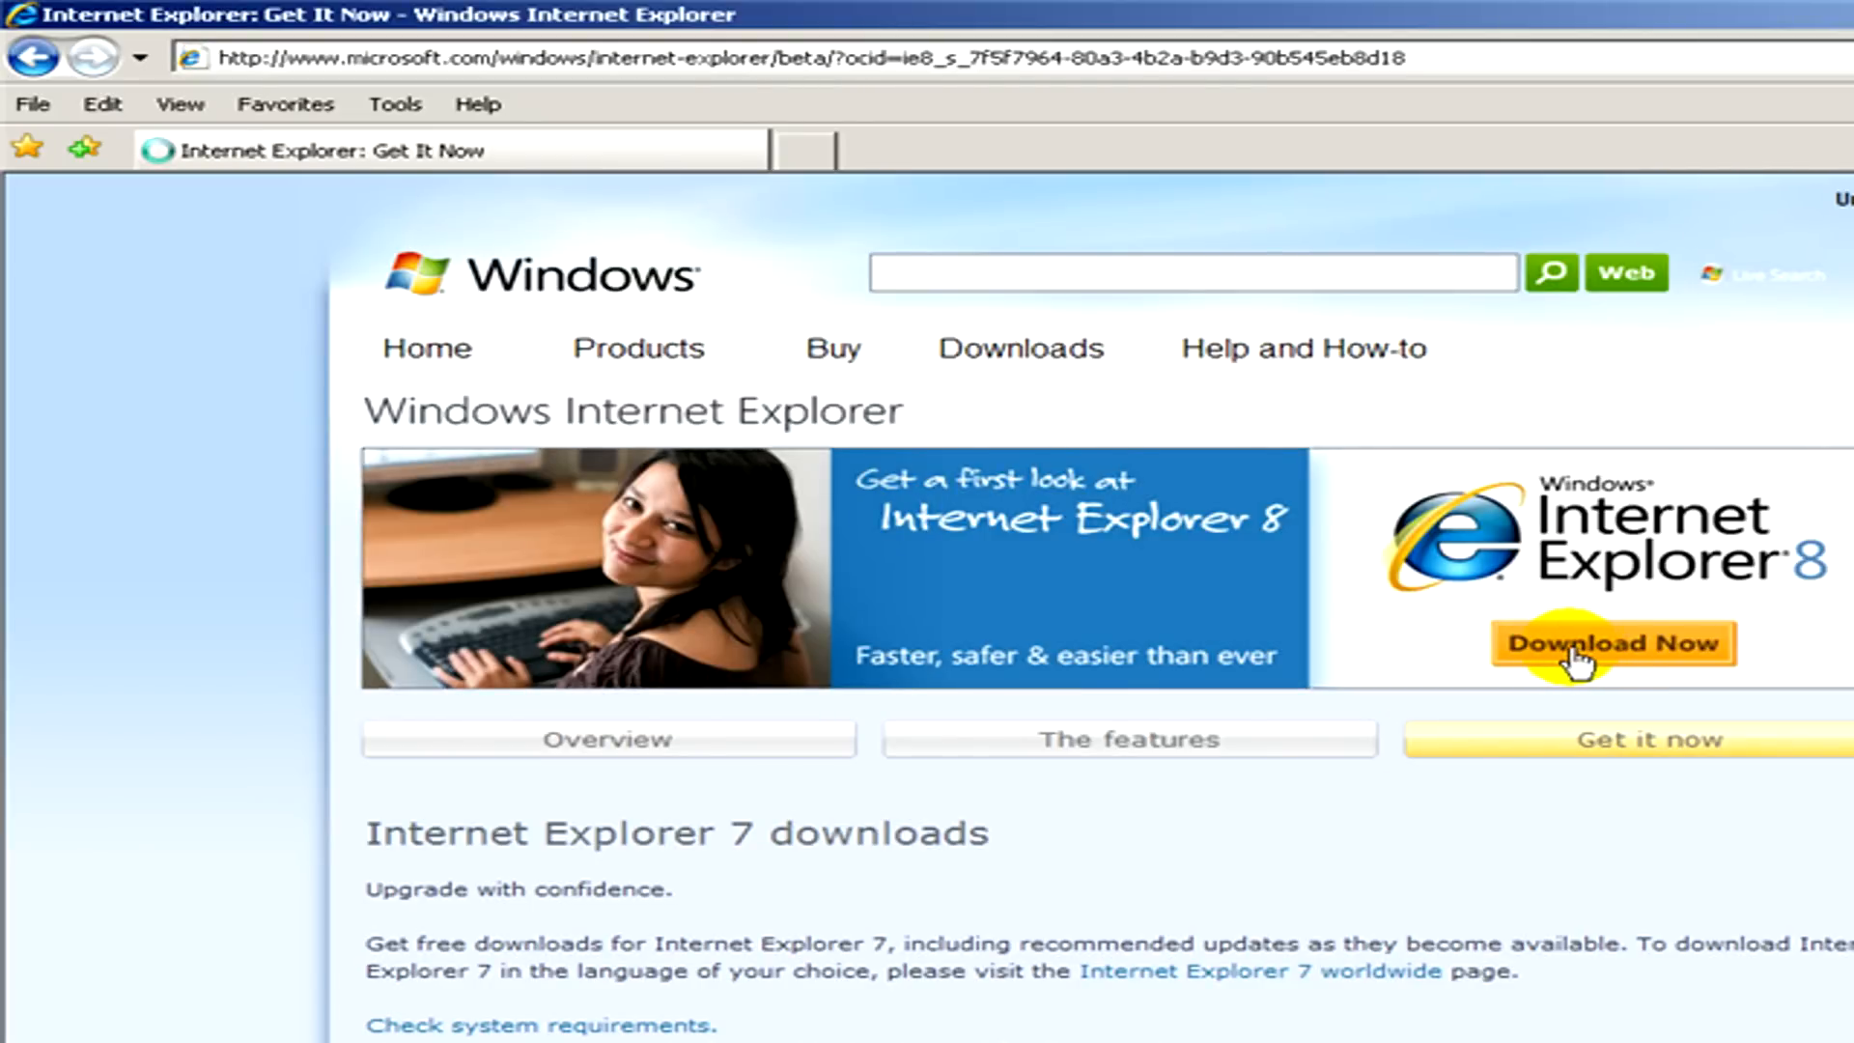
{"action": "left_click", "coordinate": [1610, 641]}
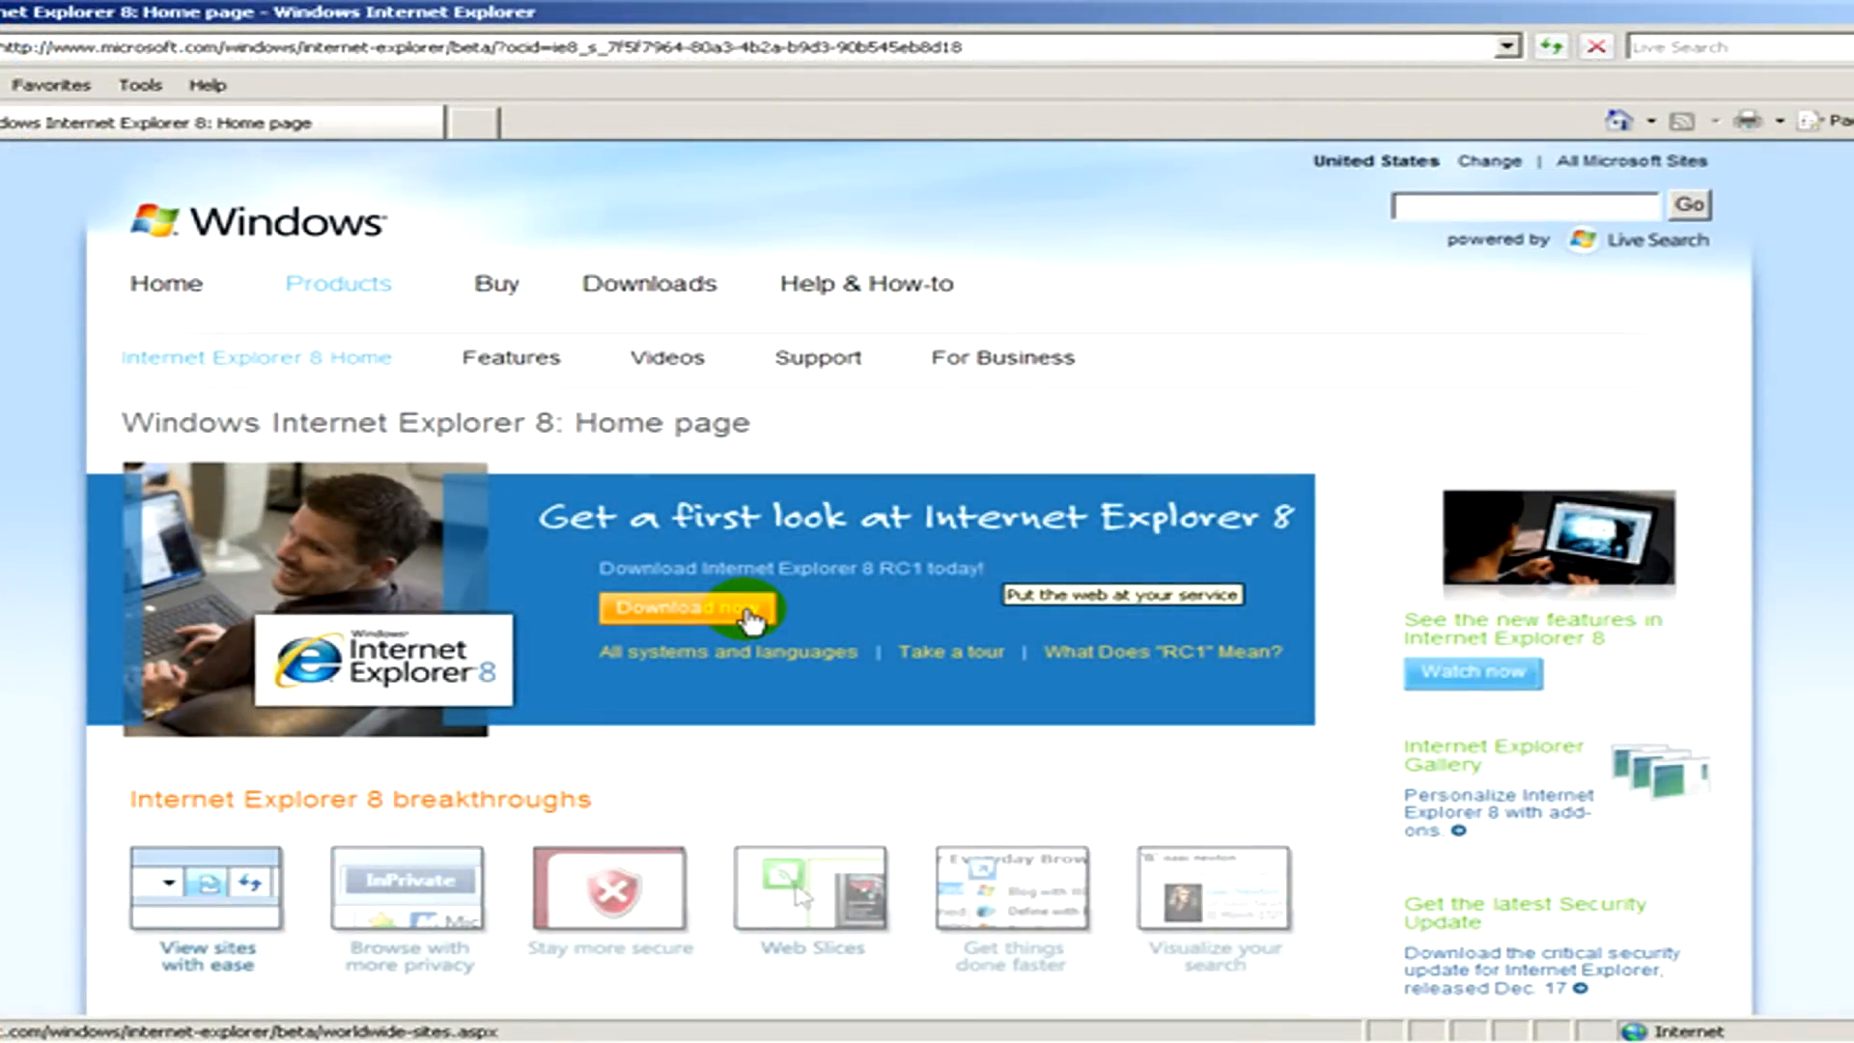
Choose Download Now and the United States Windows XP link to reach the IE8 RC1 download details.
{"action": "left_click", "coordinate": [688, 606]}
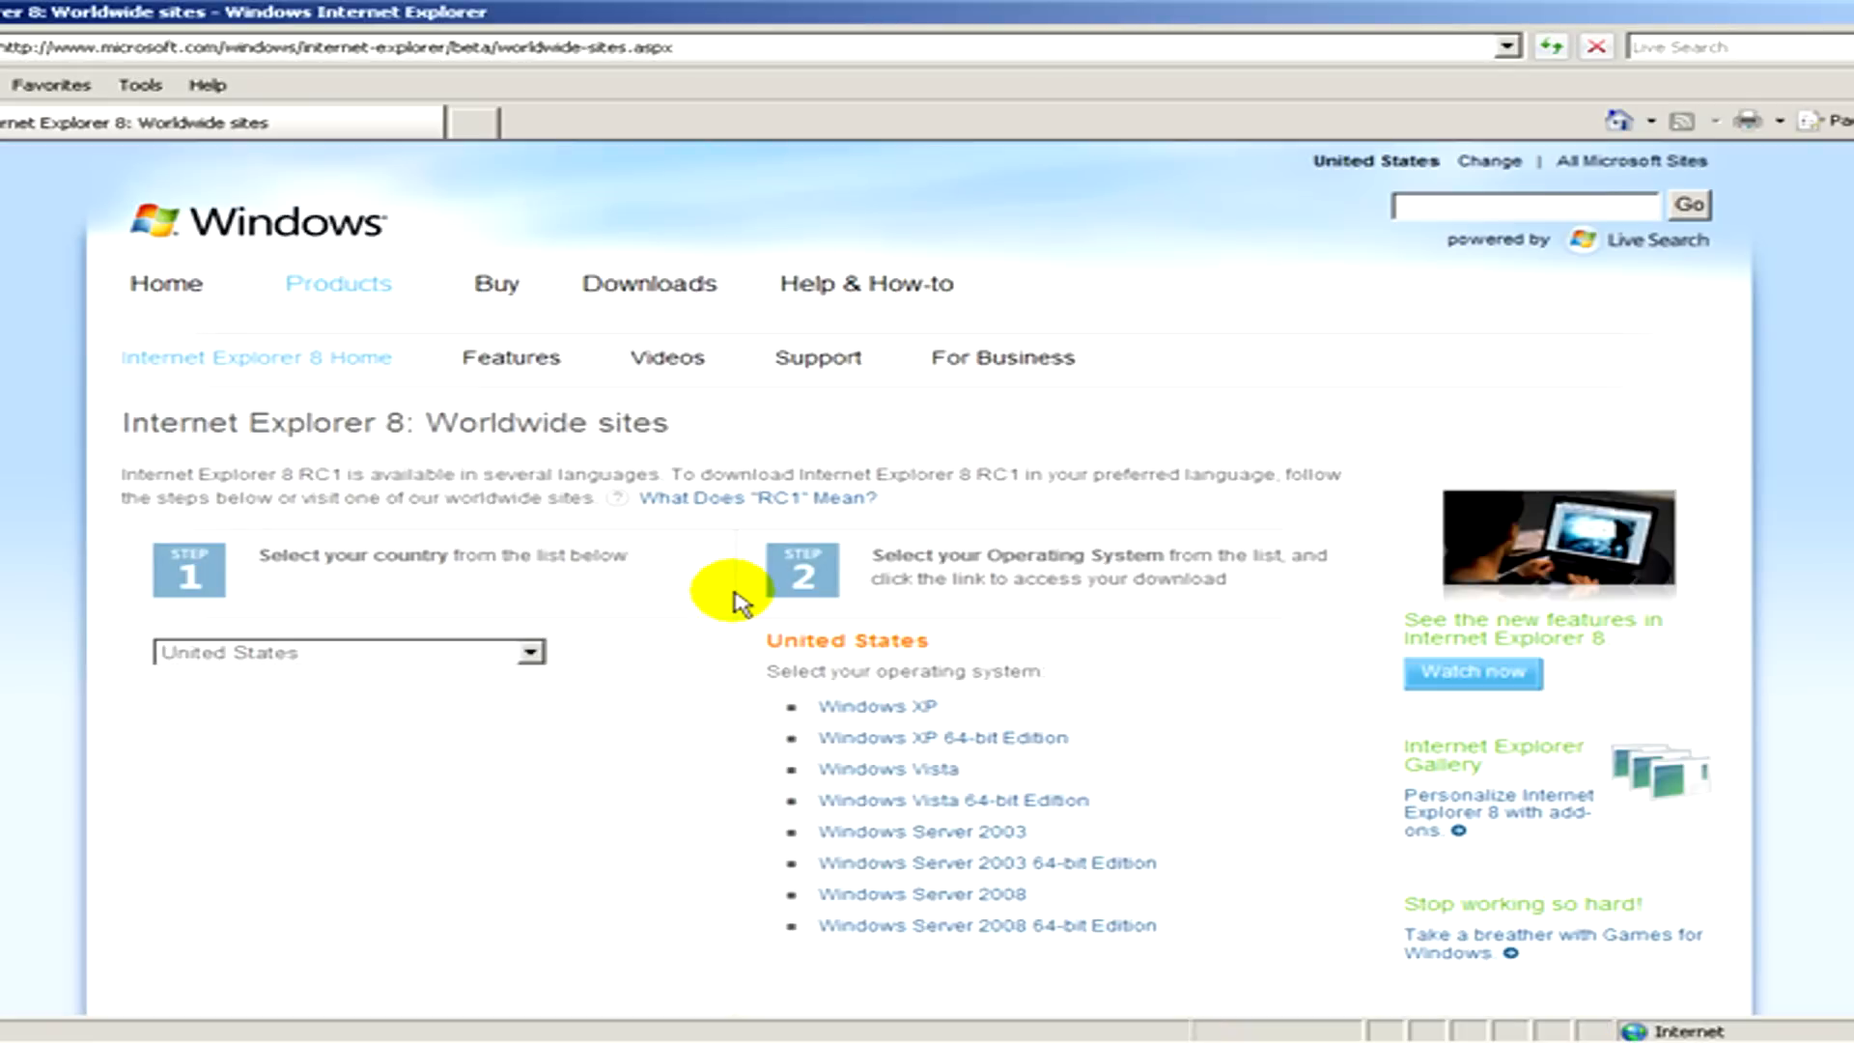
{"action": "mouse_move", "coordinate": [761, 618]}
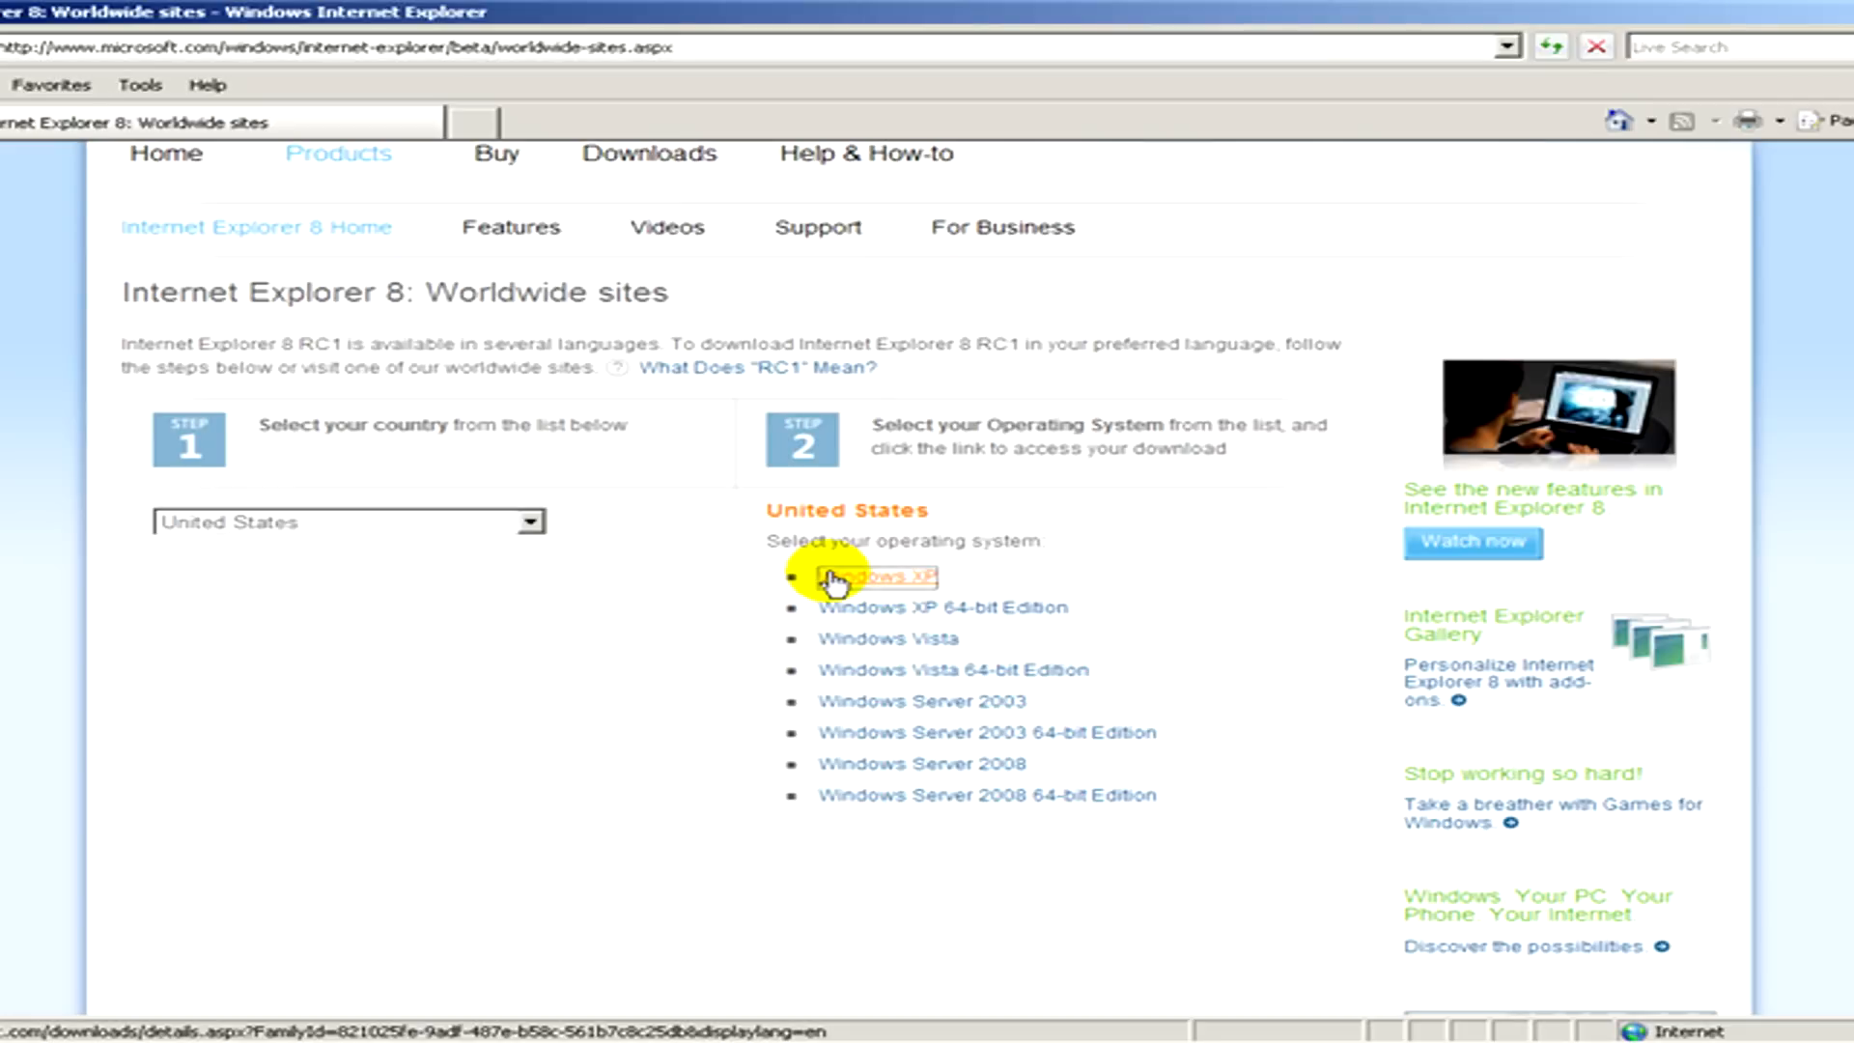
{"action": "left_click", "coordinate": [880, 578]}
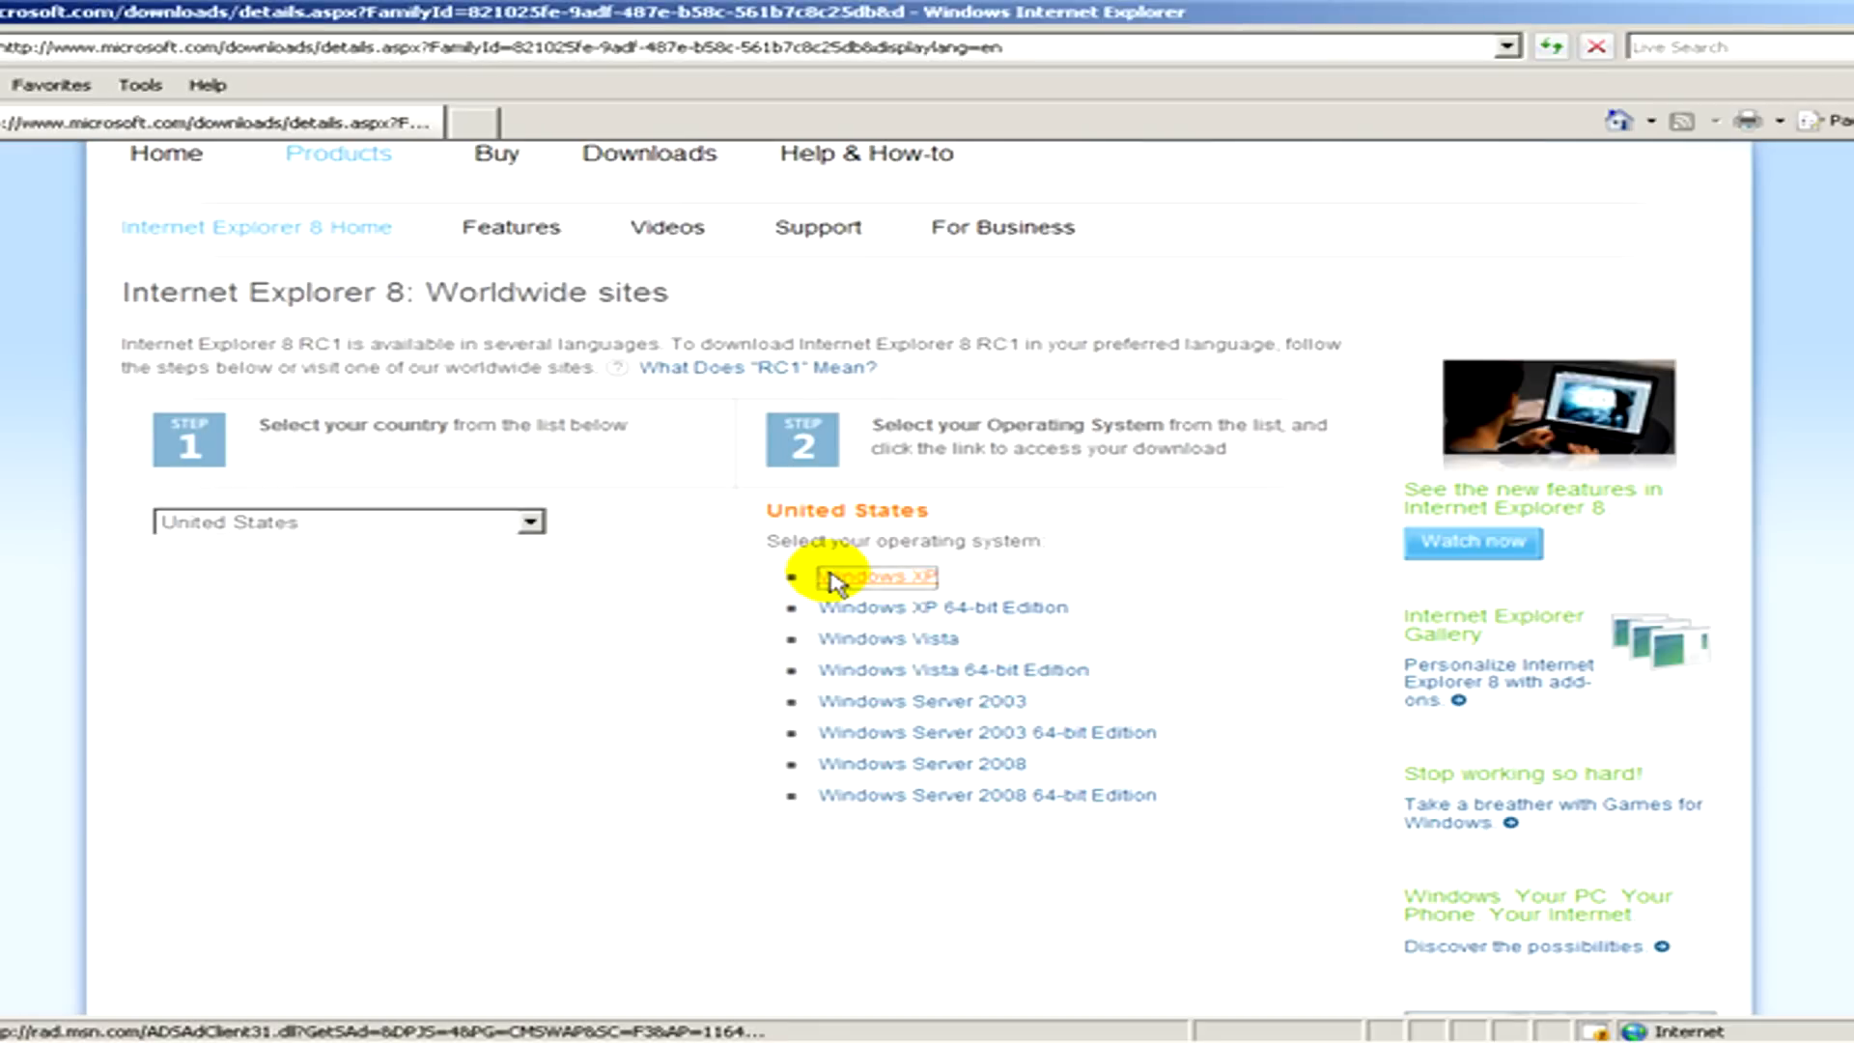
{"action": "left_click", "coordinate": [875, 577]}
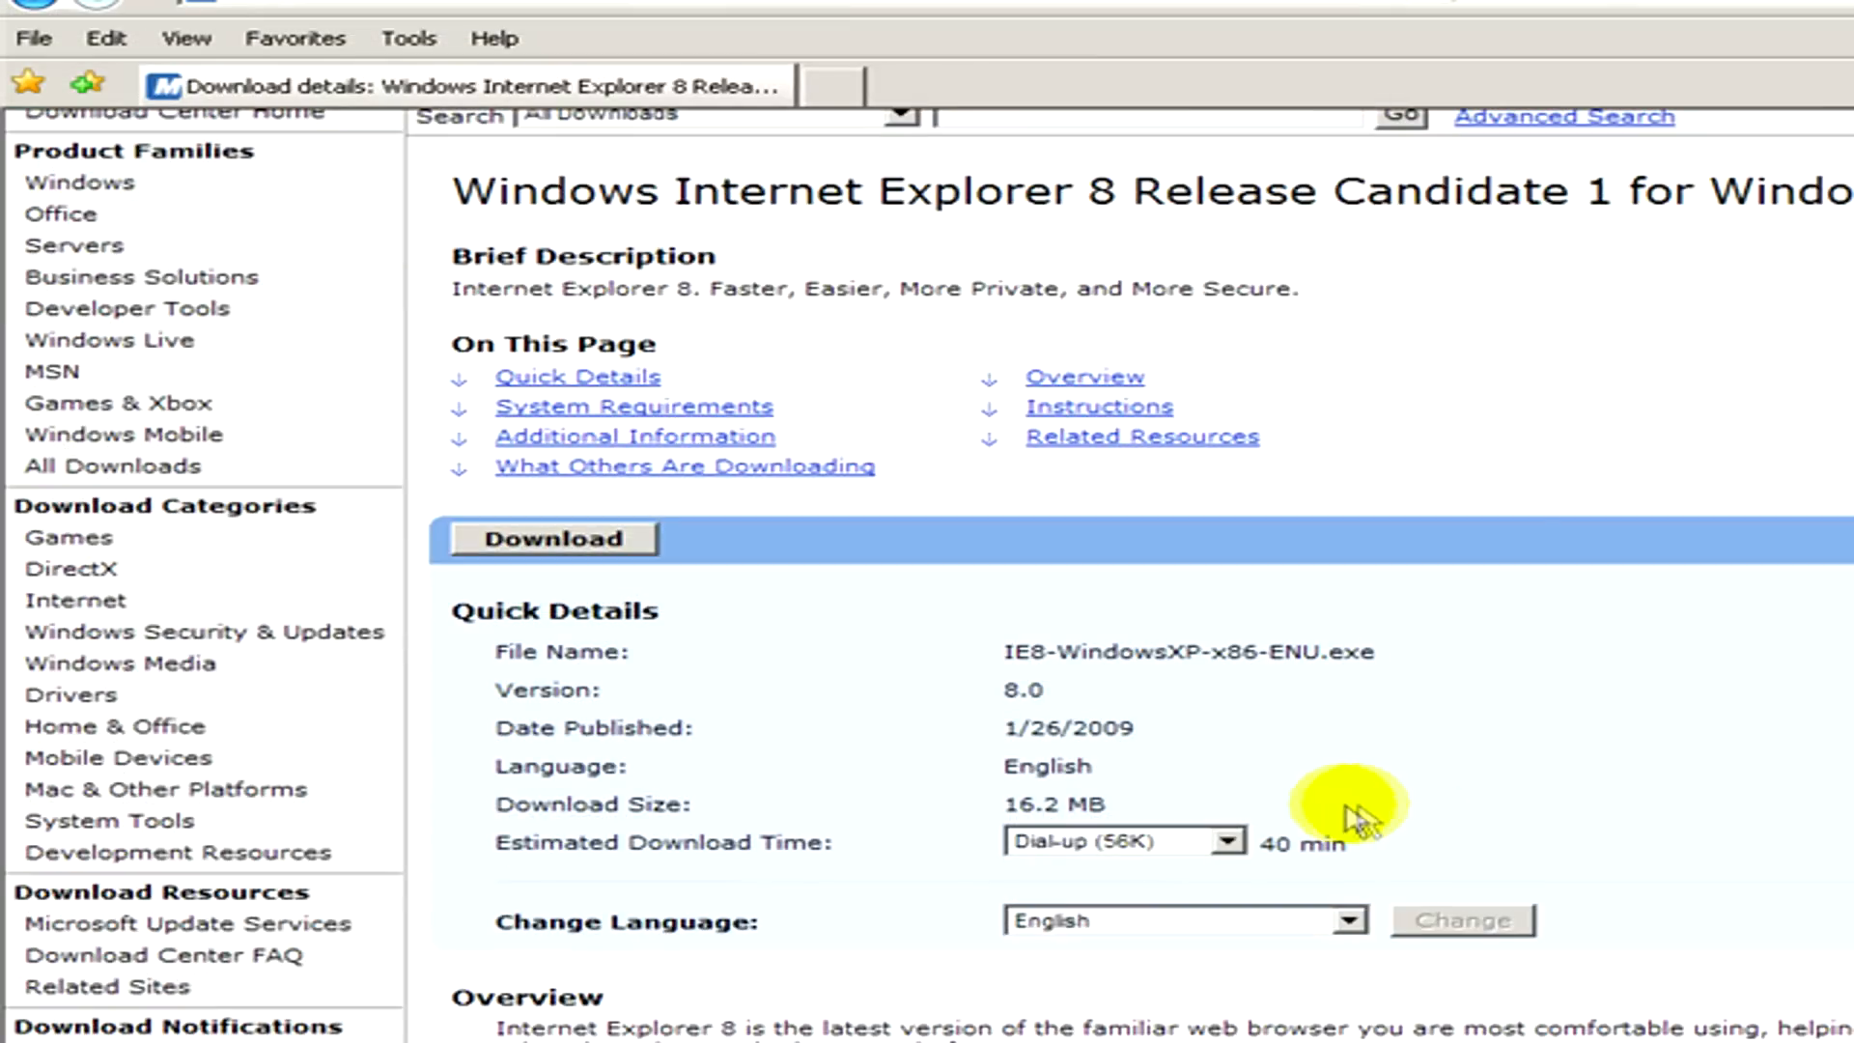
Begin the IE8-WindowsXP-x86-ENU.exe download so the run-or-save prompt appears.
{"action": "left_click", "coordinate": [1122, 841]}
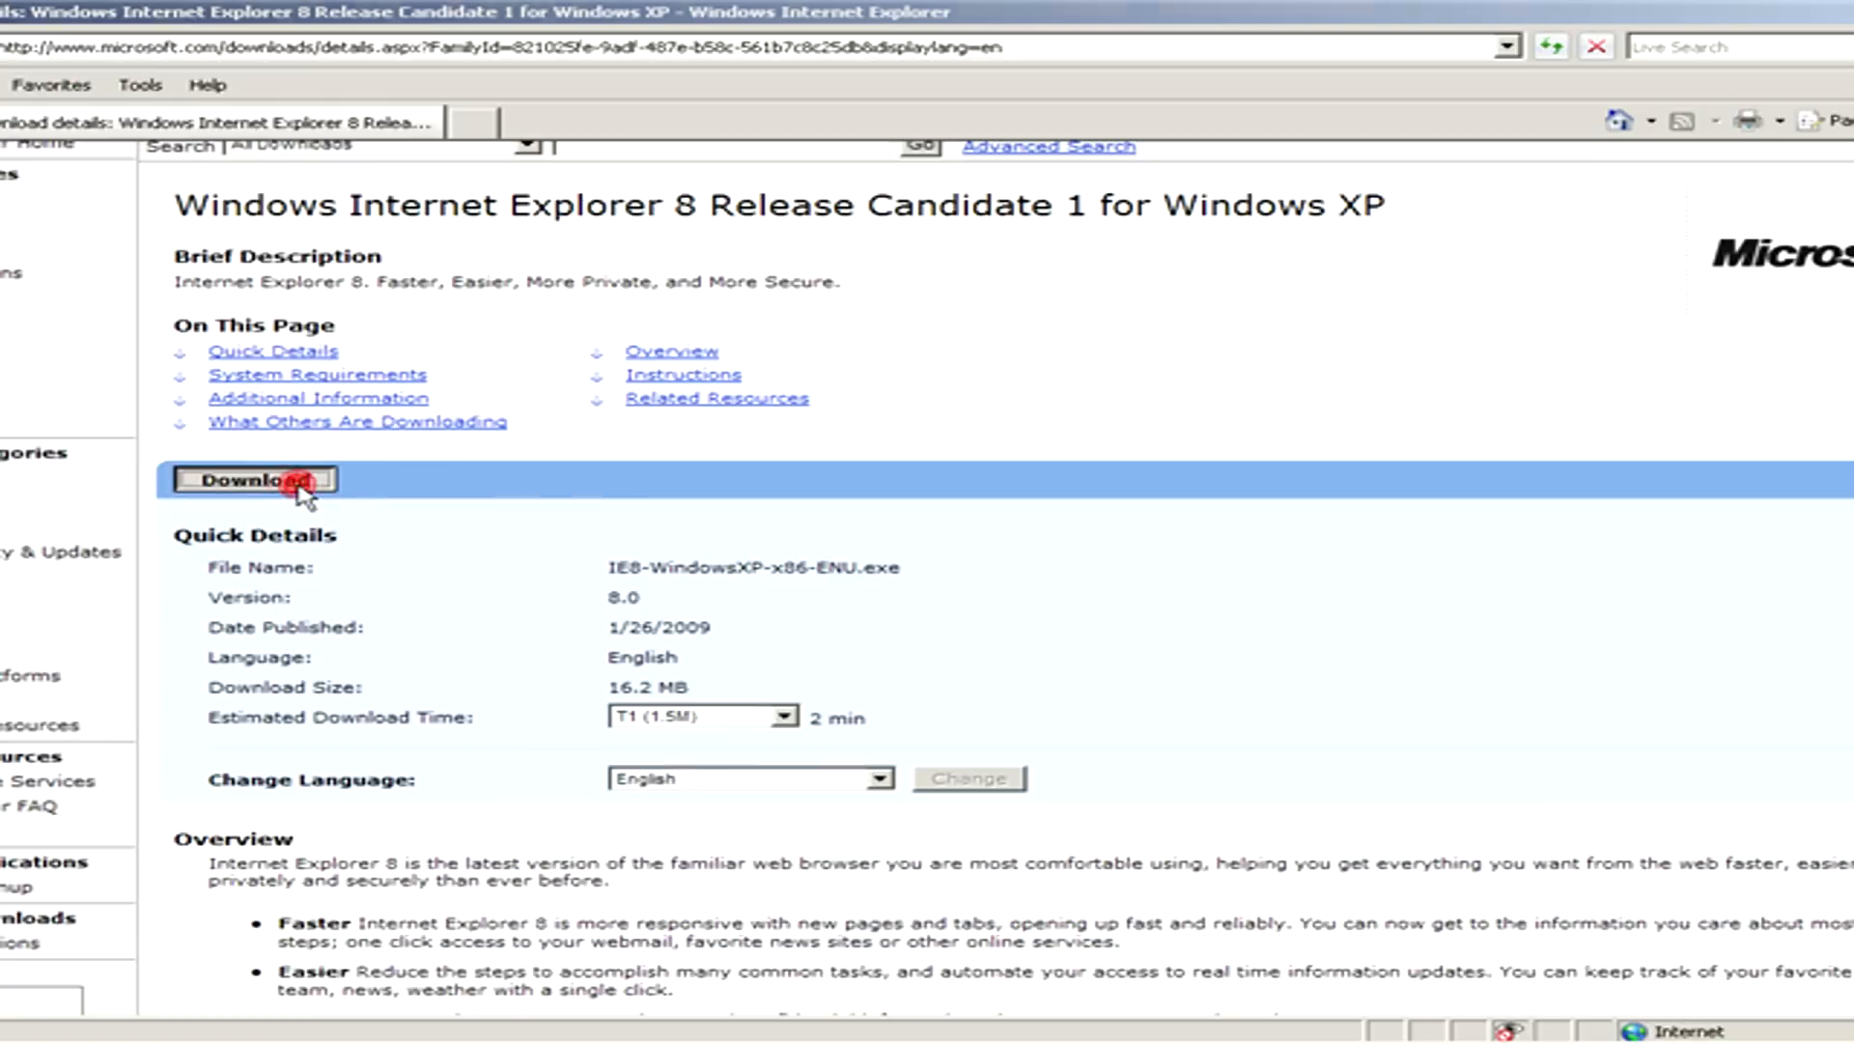
{"action": "left_click", "coordinate": [255, 478]}
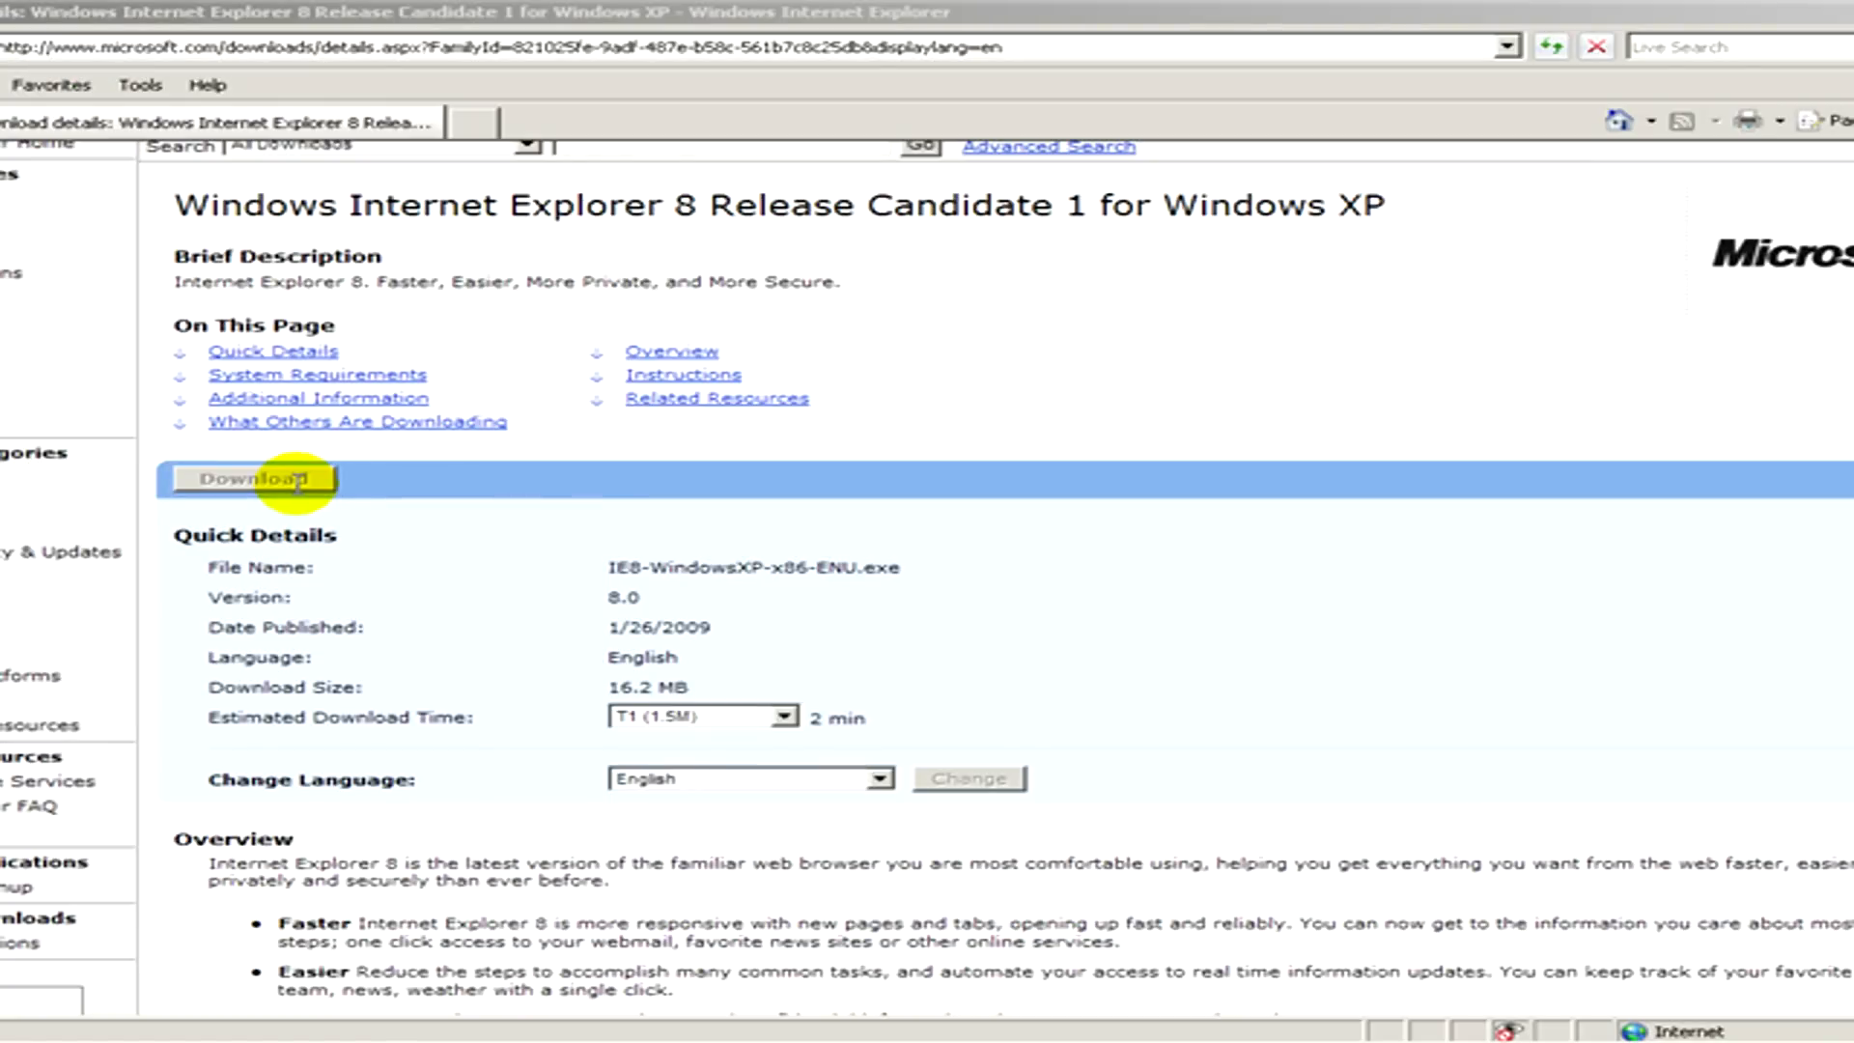
{"action": "left_click", "coordinate": [251, 479]}
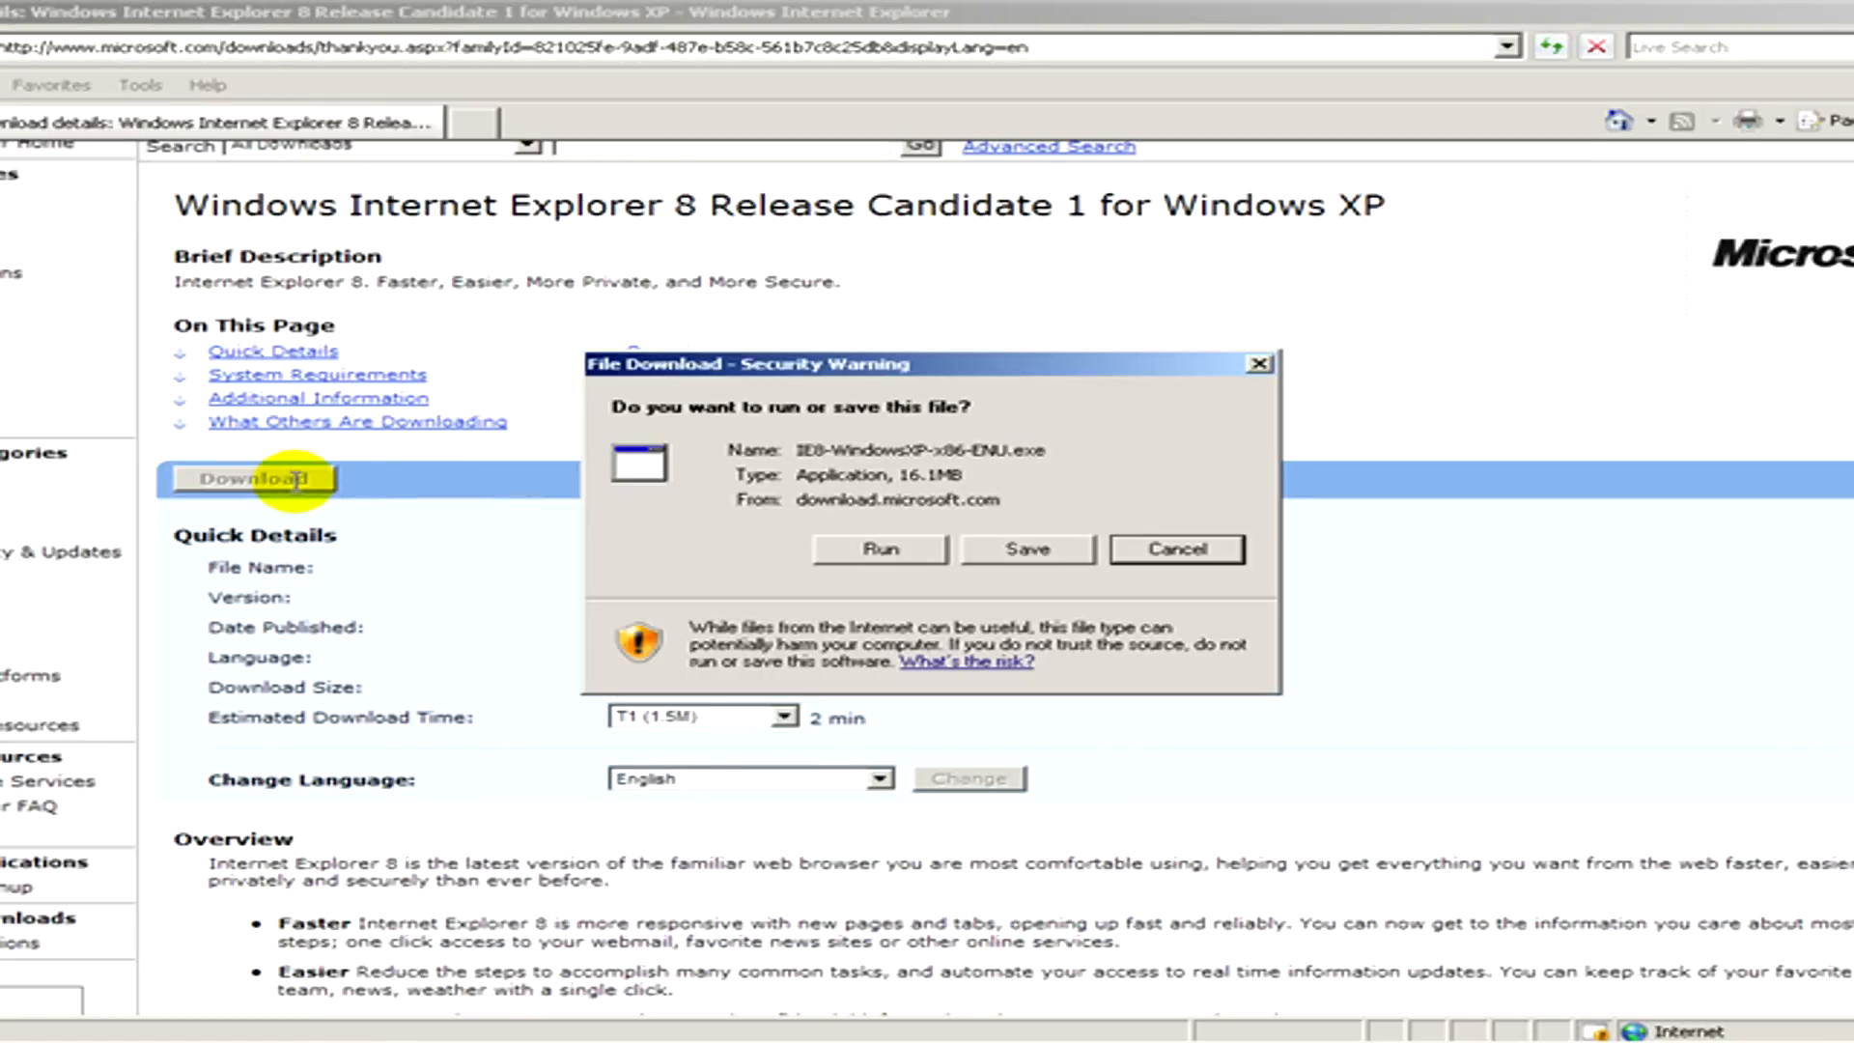
Save IE8-WindowsXP-x86-ENU.exe to the Desktop, starting the download.
{"action": "left_click", "coordinate": [1025, 548]}
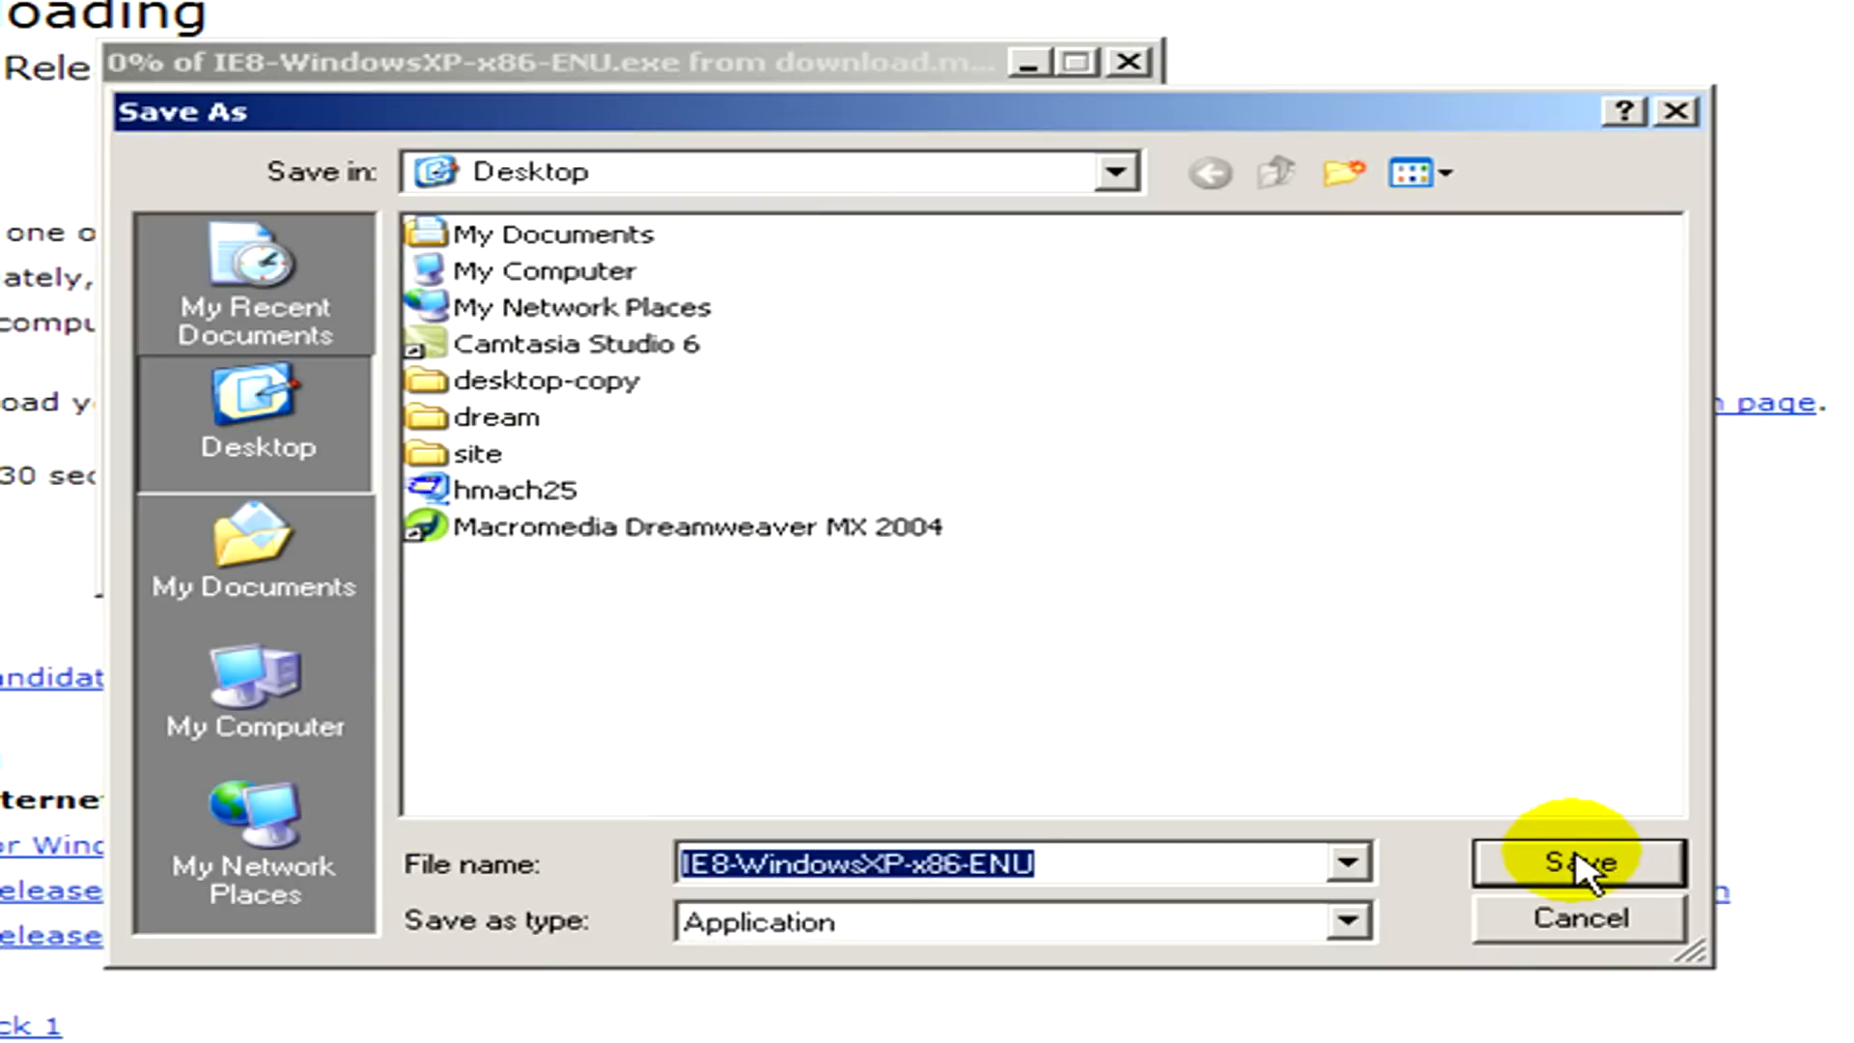
{"action": "left_click", "coordinate": [1576, 861]}
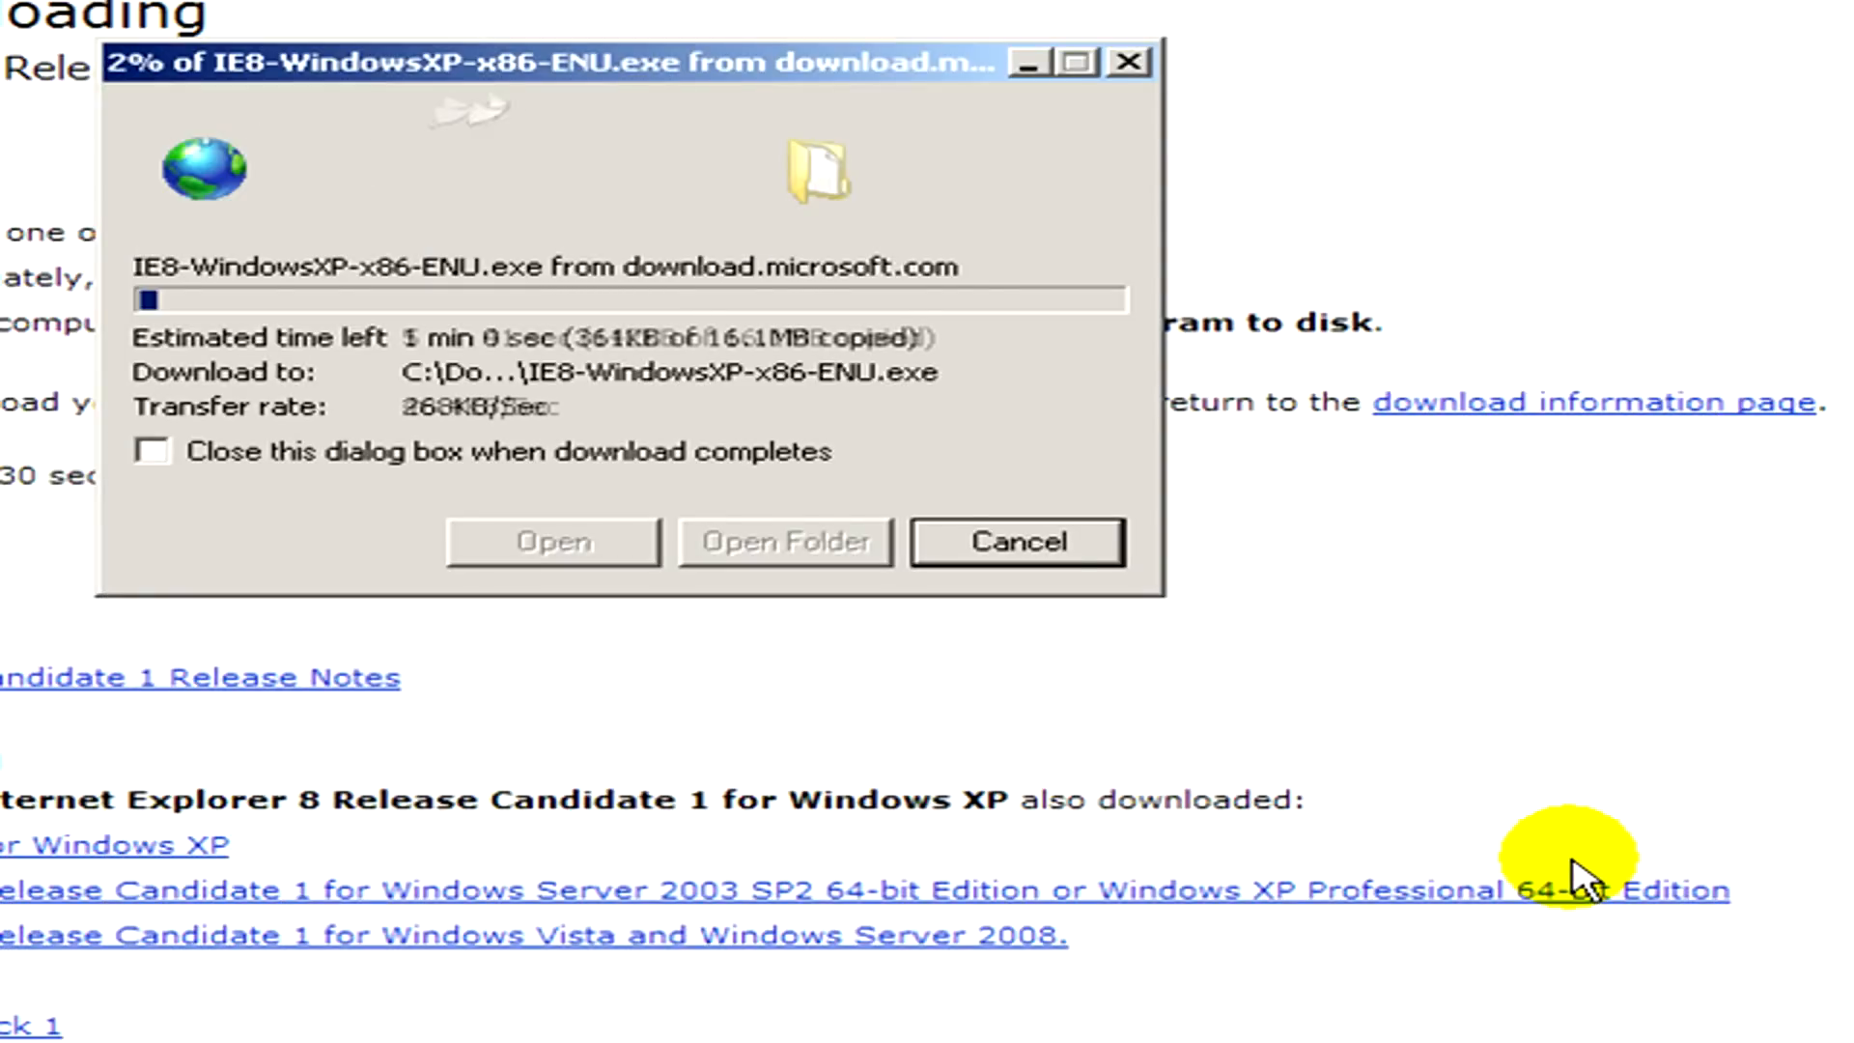